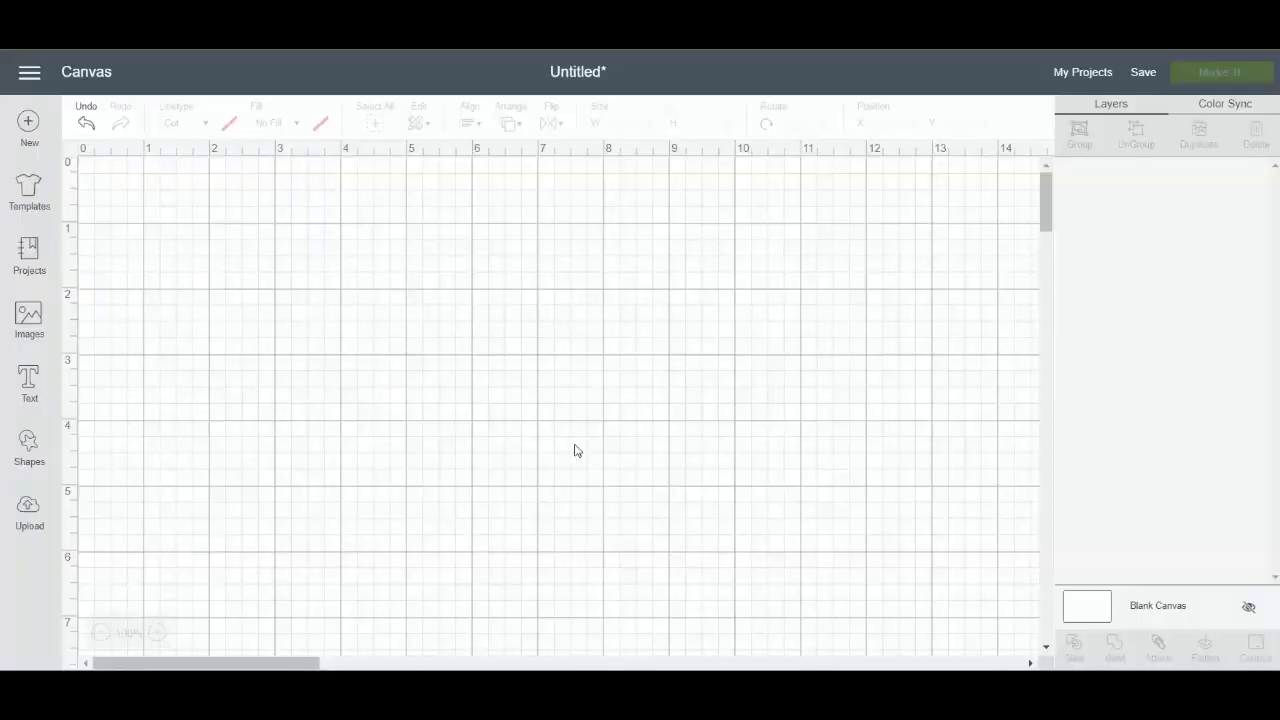
mouse_move(256, 427)
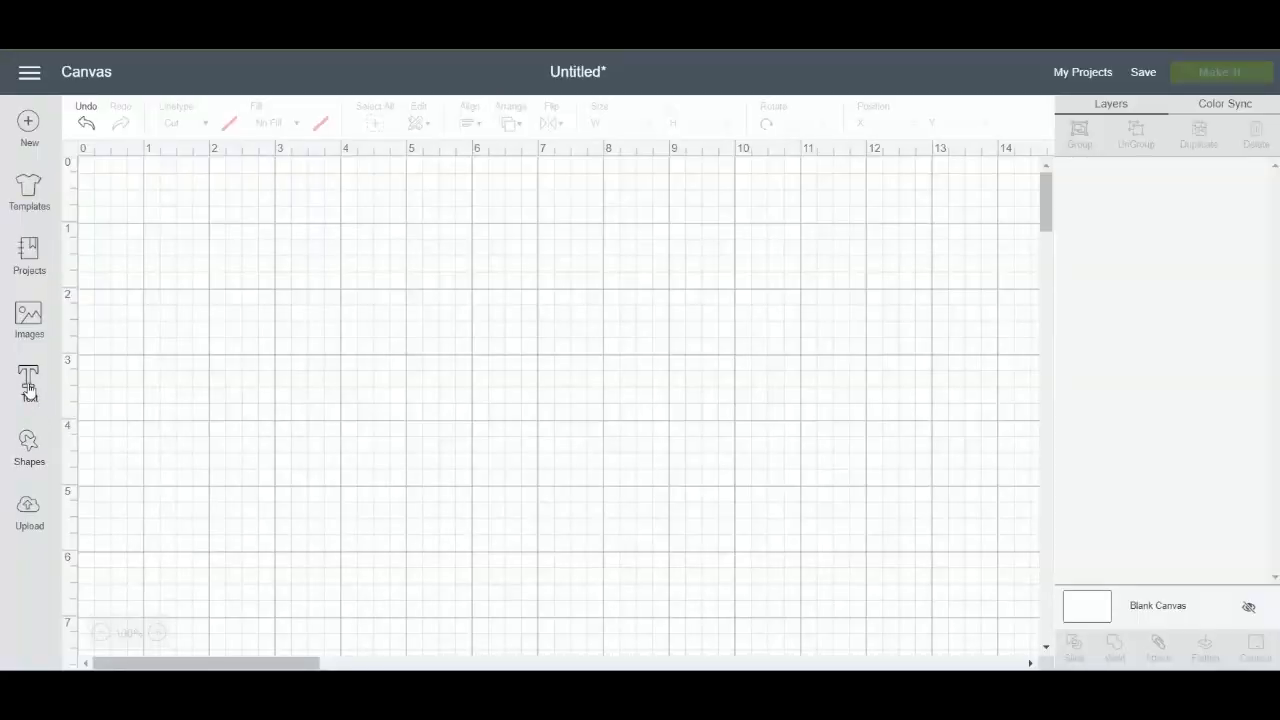
Step: Create a new text layer and type CELEBRATE
left_click(29, 383)
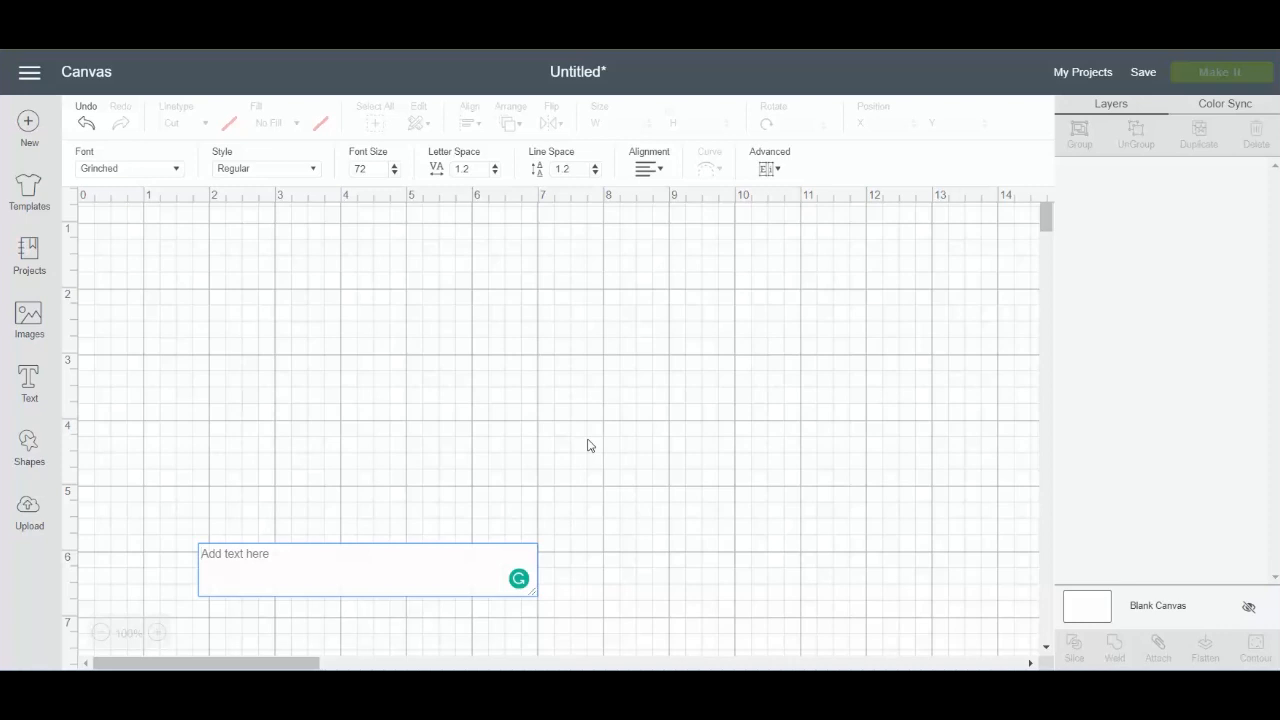
type("CELEBRATE")
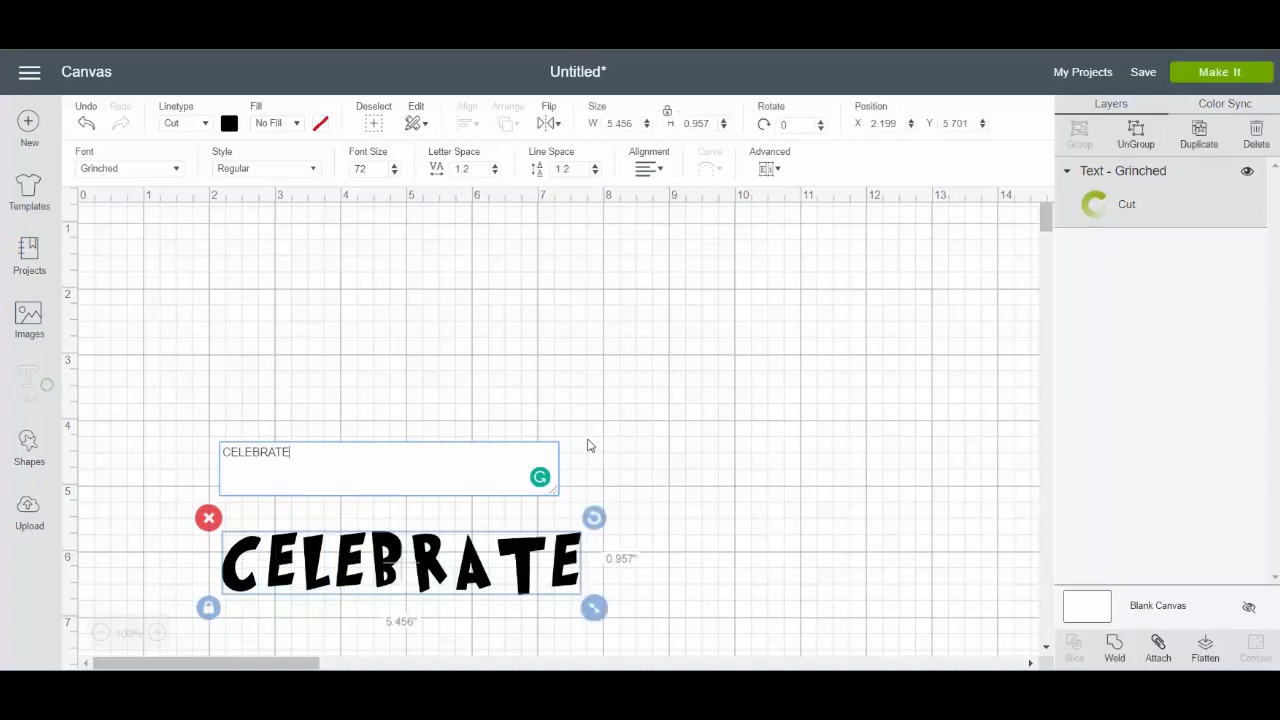
Step: Switch CELEBRATE to Impact, enlarge it at top left, and lower Letter Space to 0.2
left_click(130, 168)
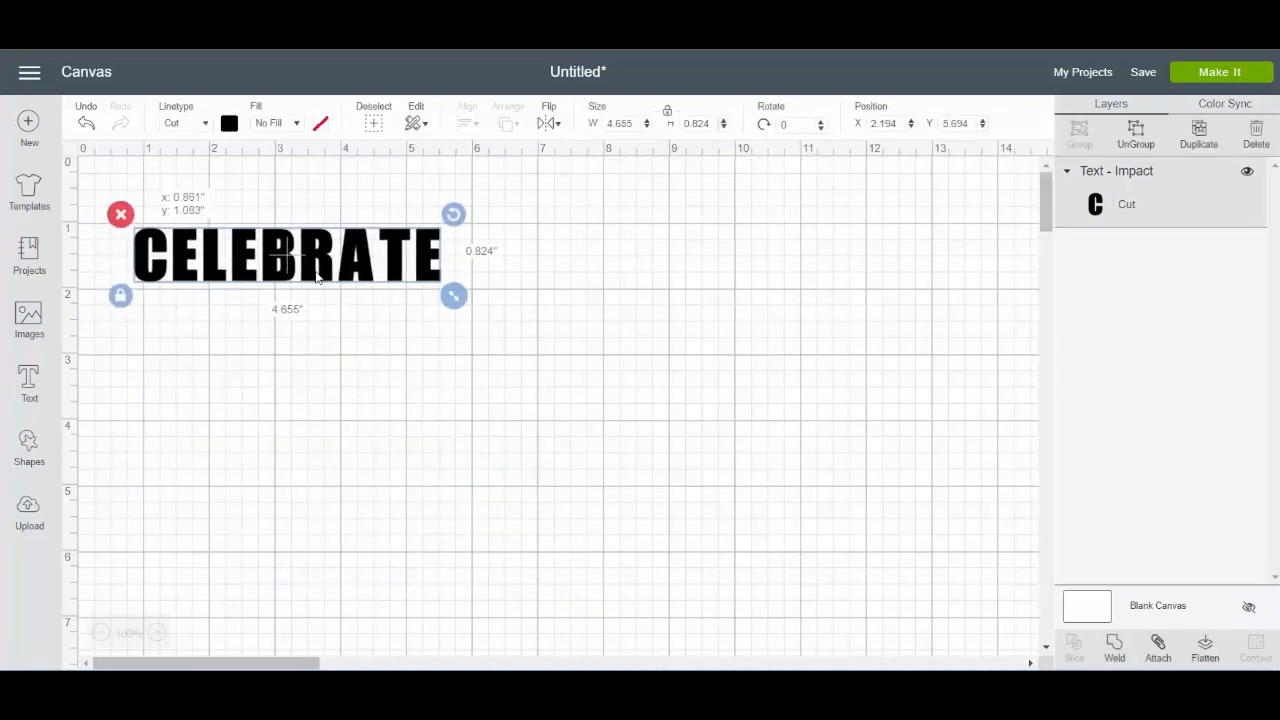
left_click_drag(453, 295, 890, 373)
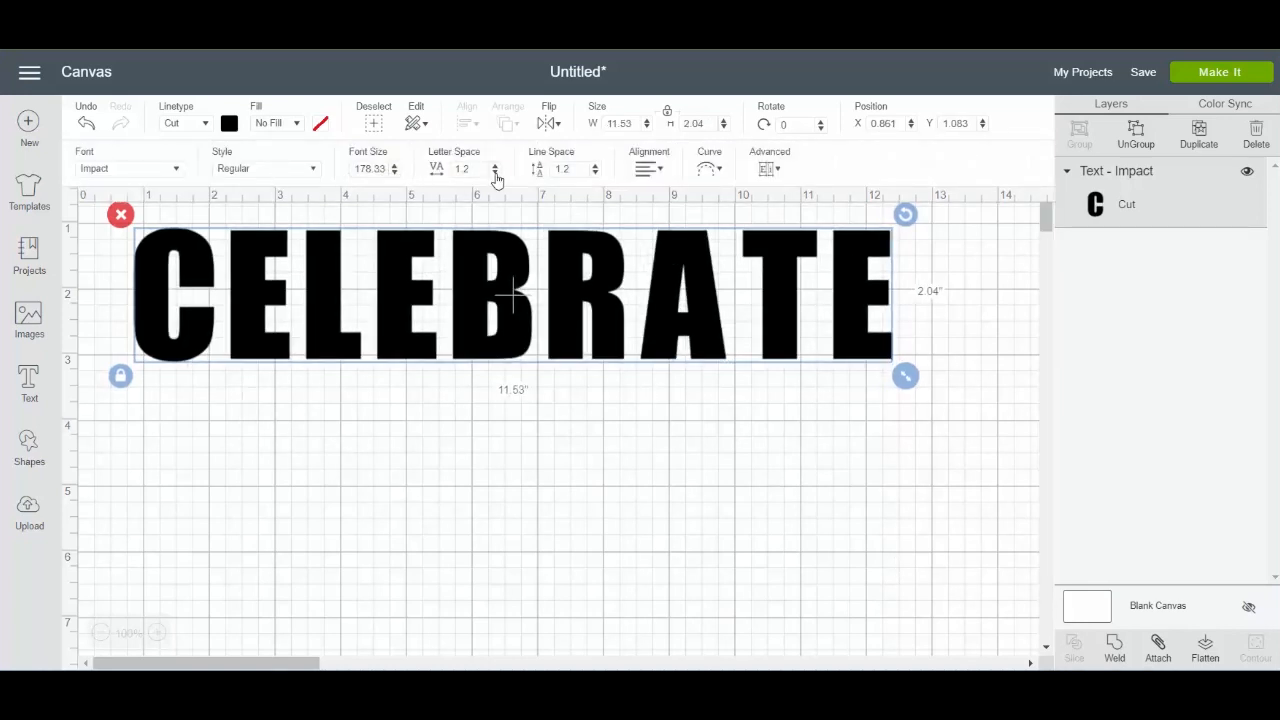
left_click(495, 173)
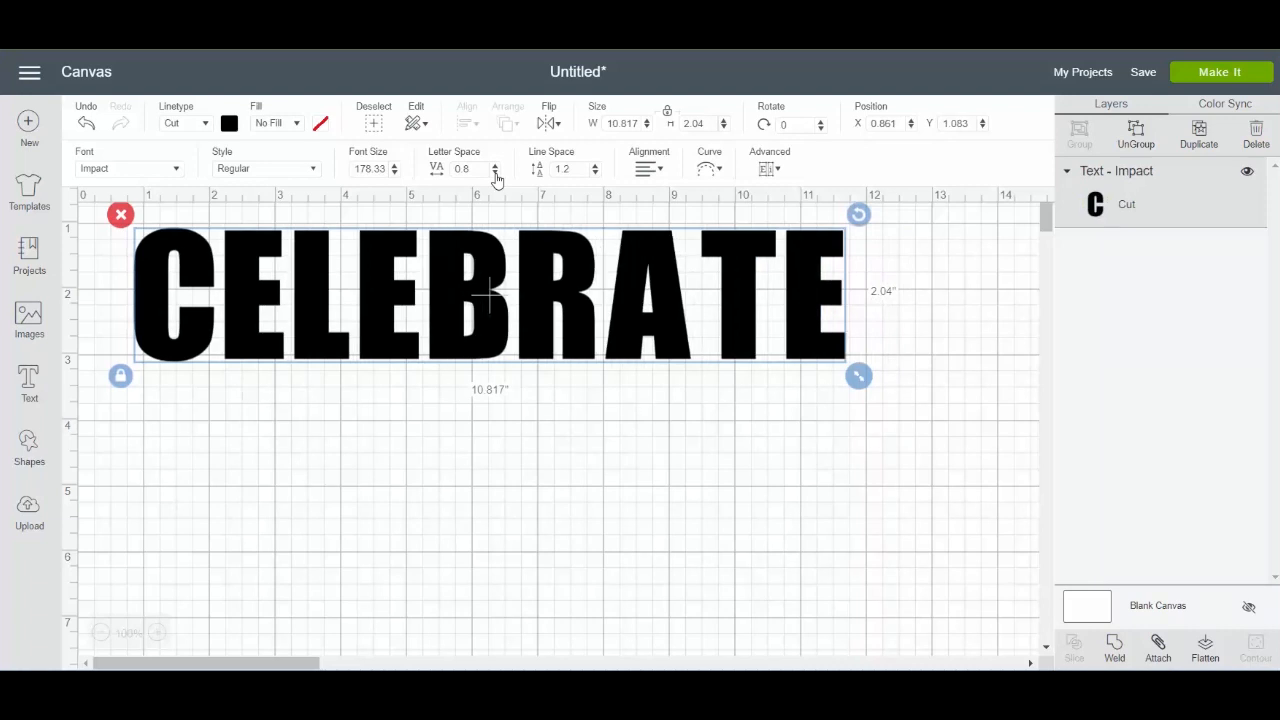
left_click(495, 172)
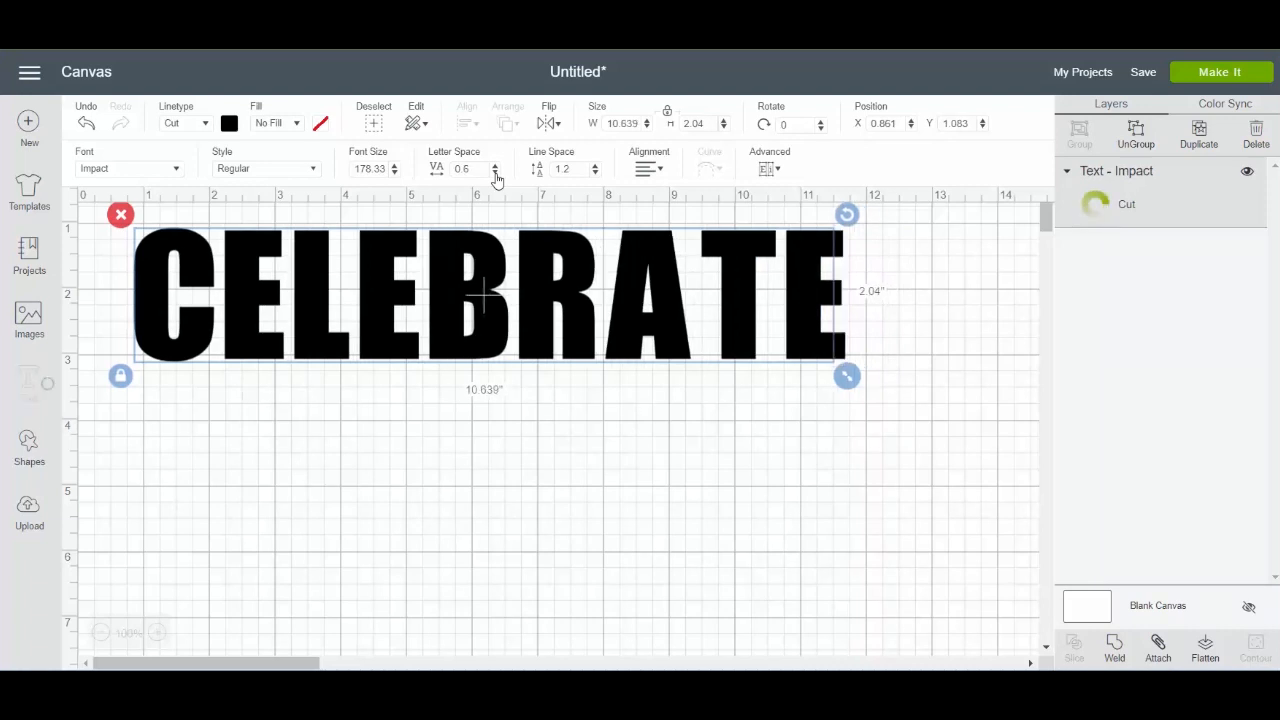
left_click(494, 172)
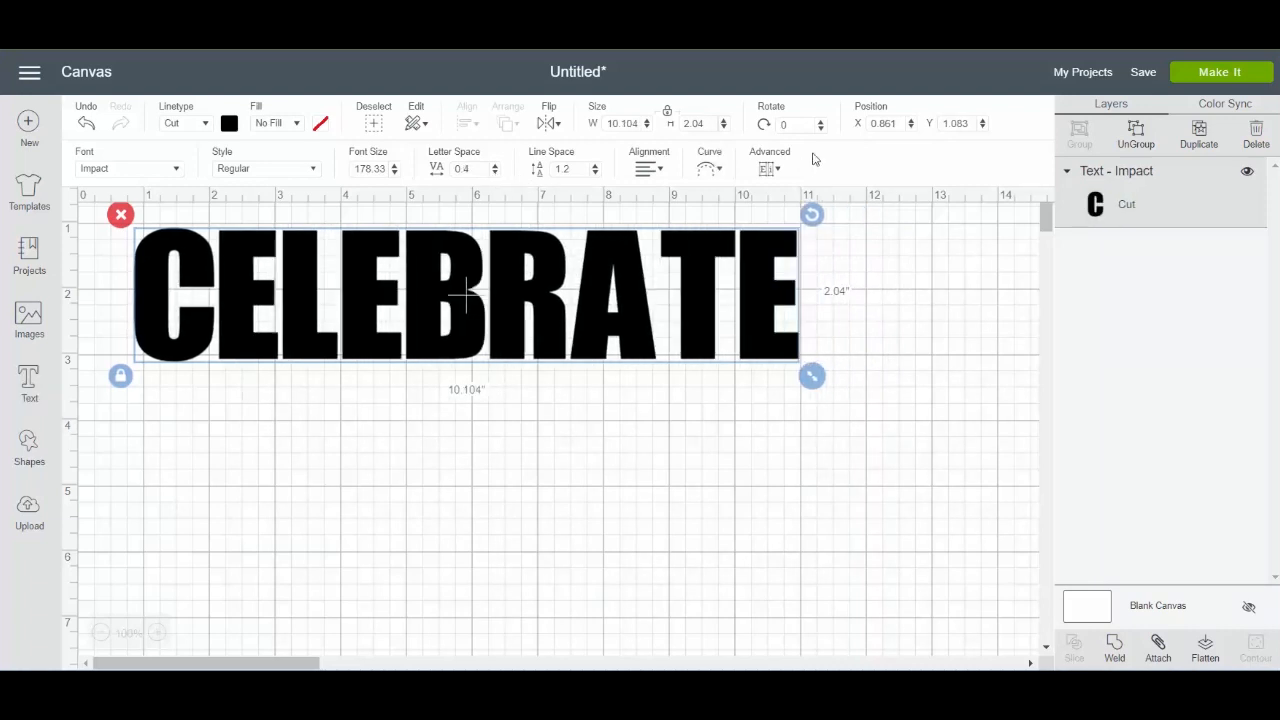
left_click(769, 168)
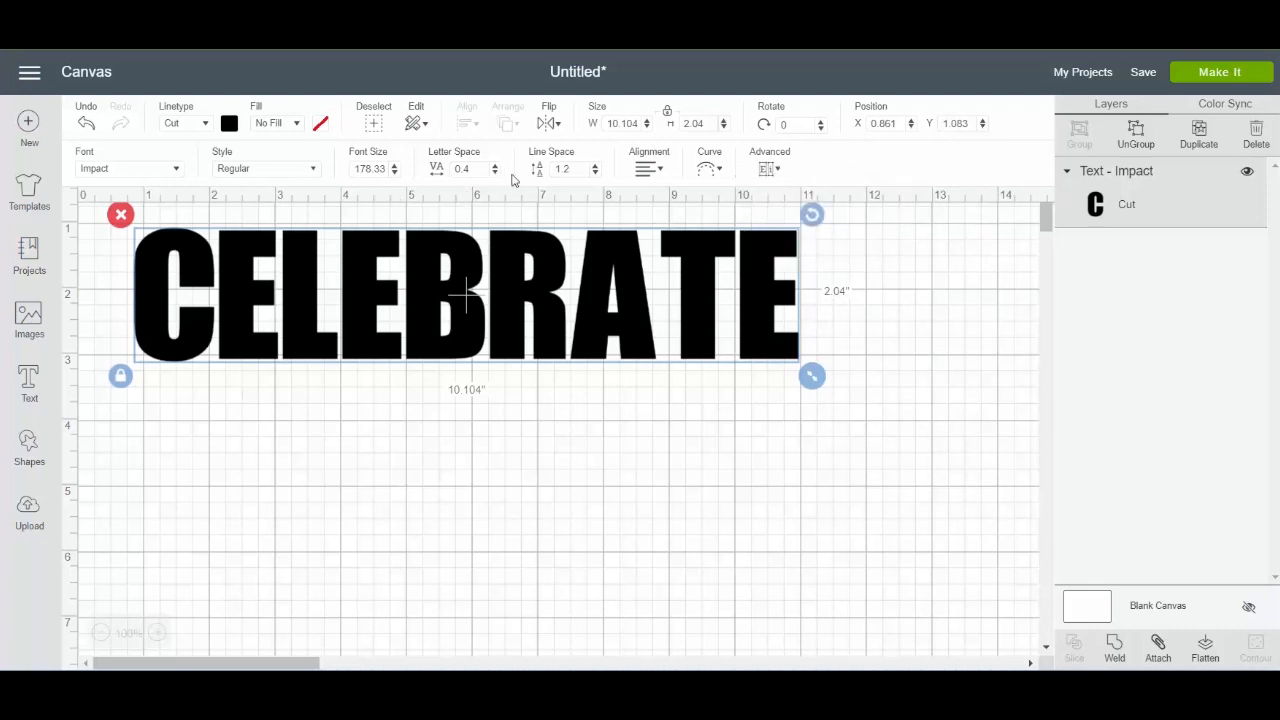
left_click(494, 173)
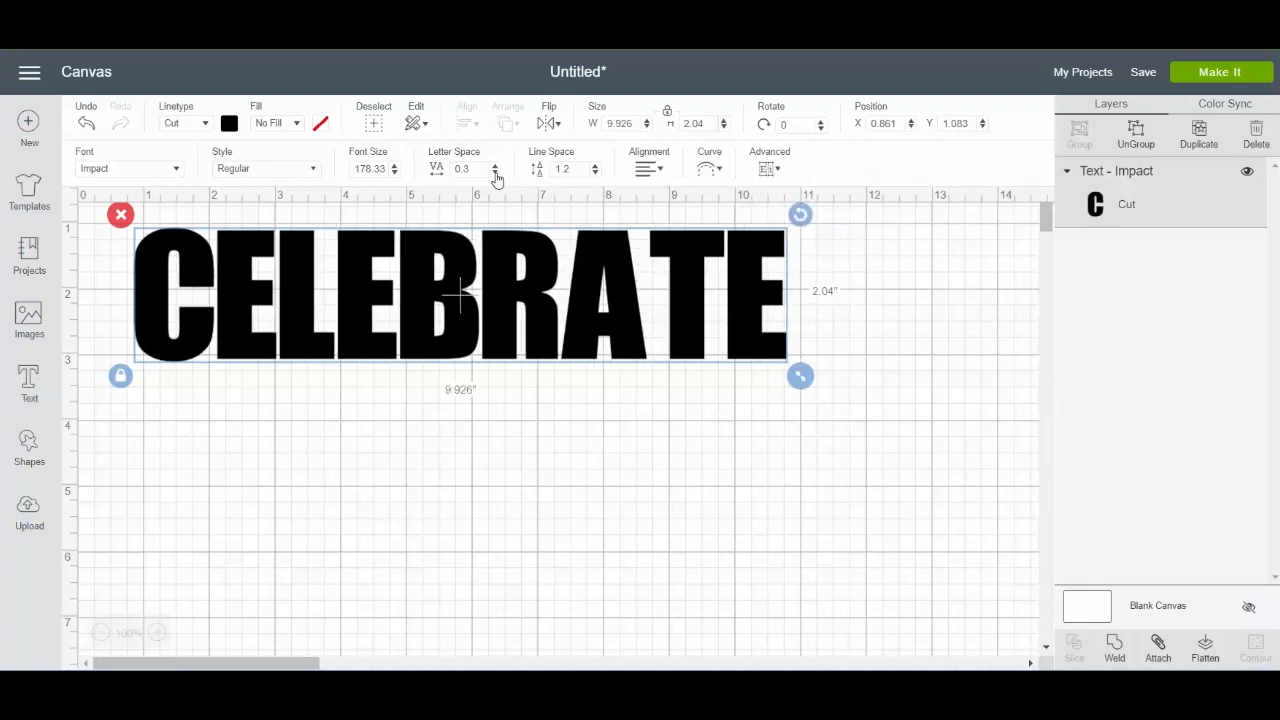
left_click(494, 172)
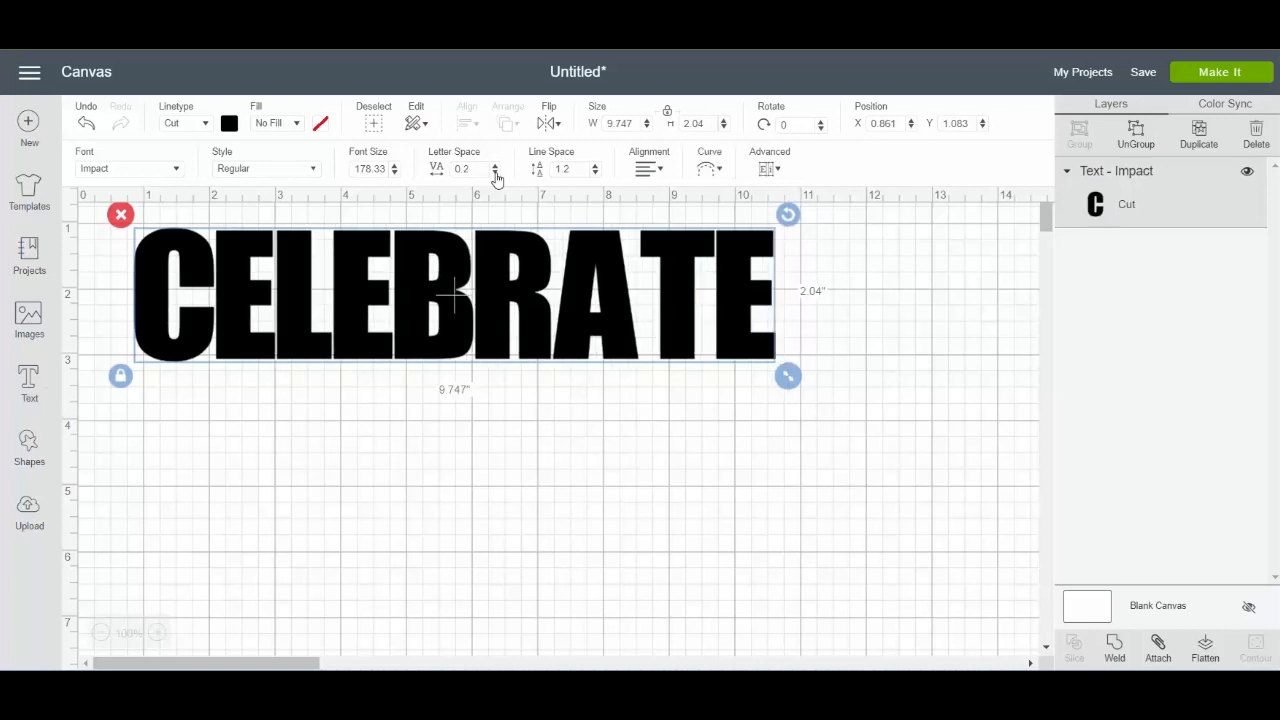
mouse_move(733, 248)
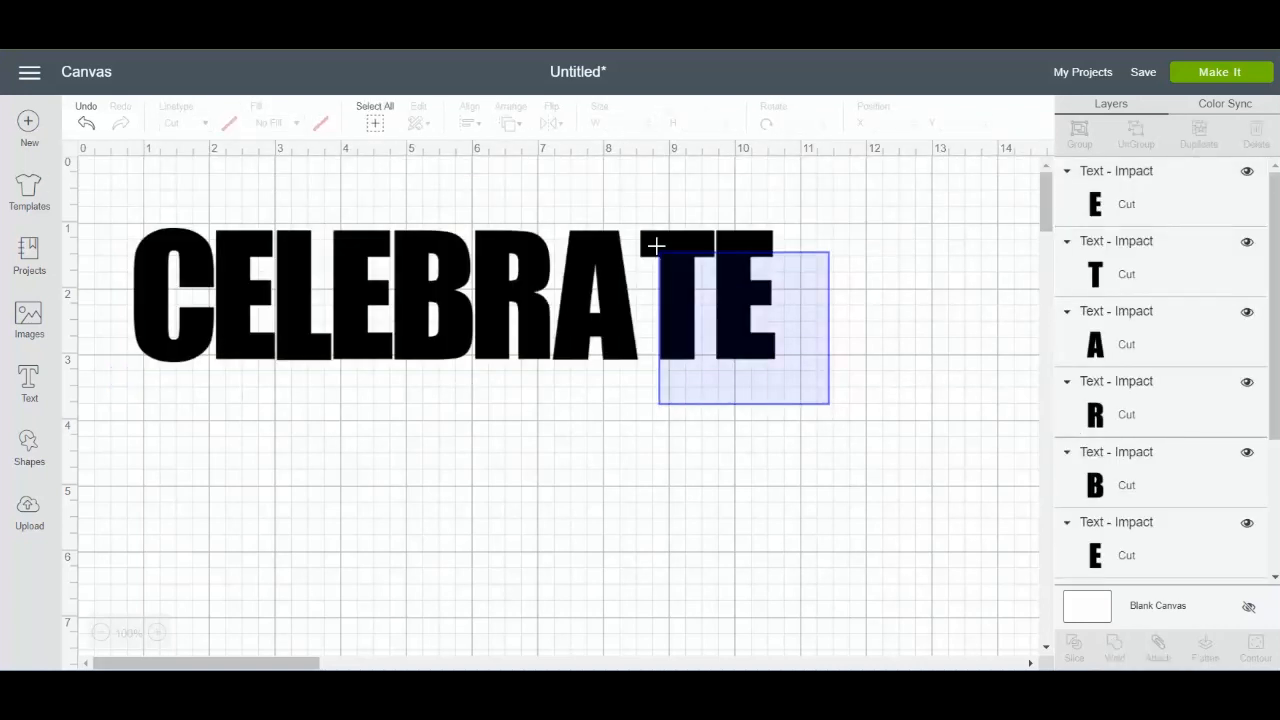
Step: Shift T and E left, weld the whole word, and stretch it about 3 inches tall
left_click(700, 290)
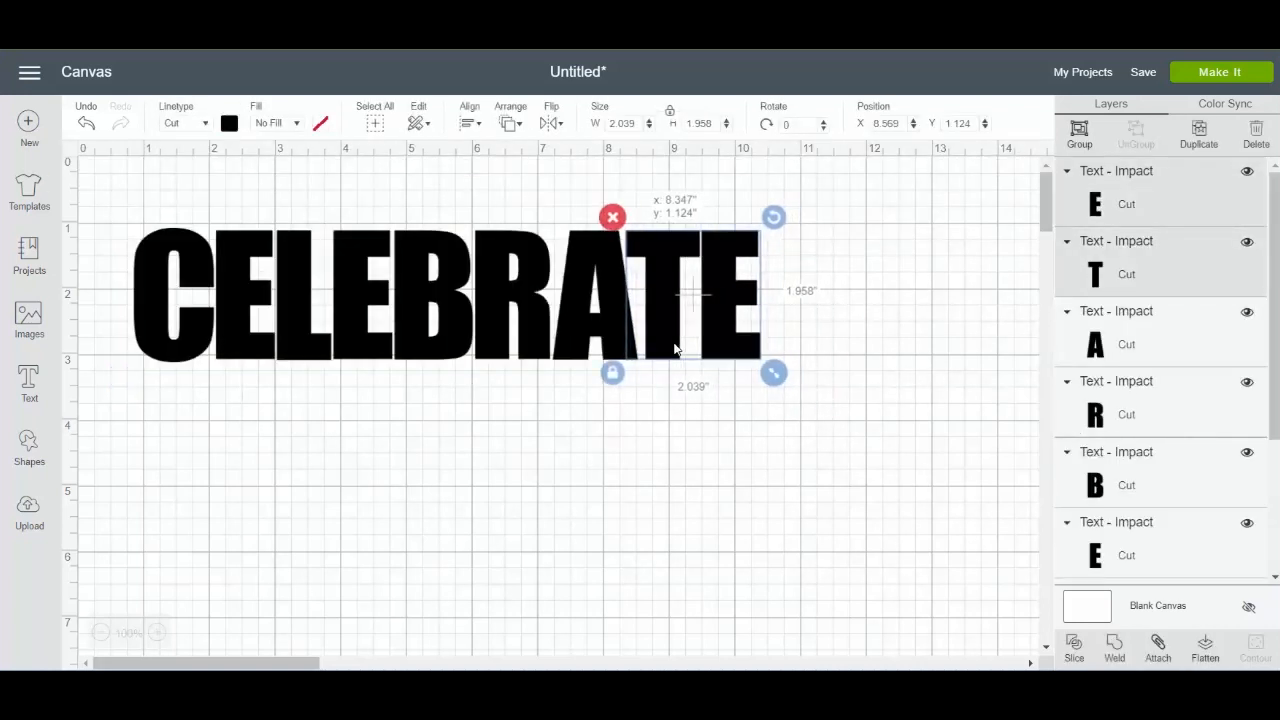
left_click_drag(695, 295, 670, 295)
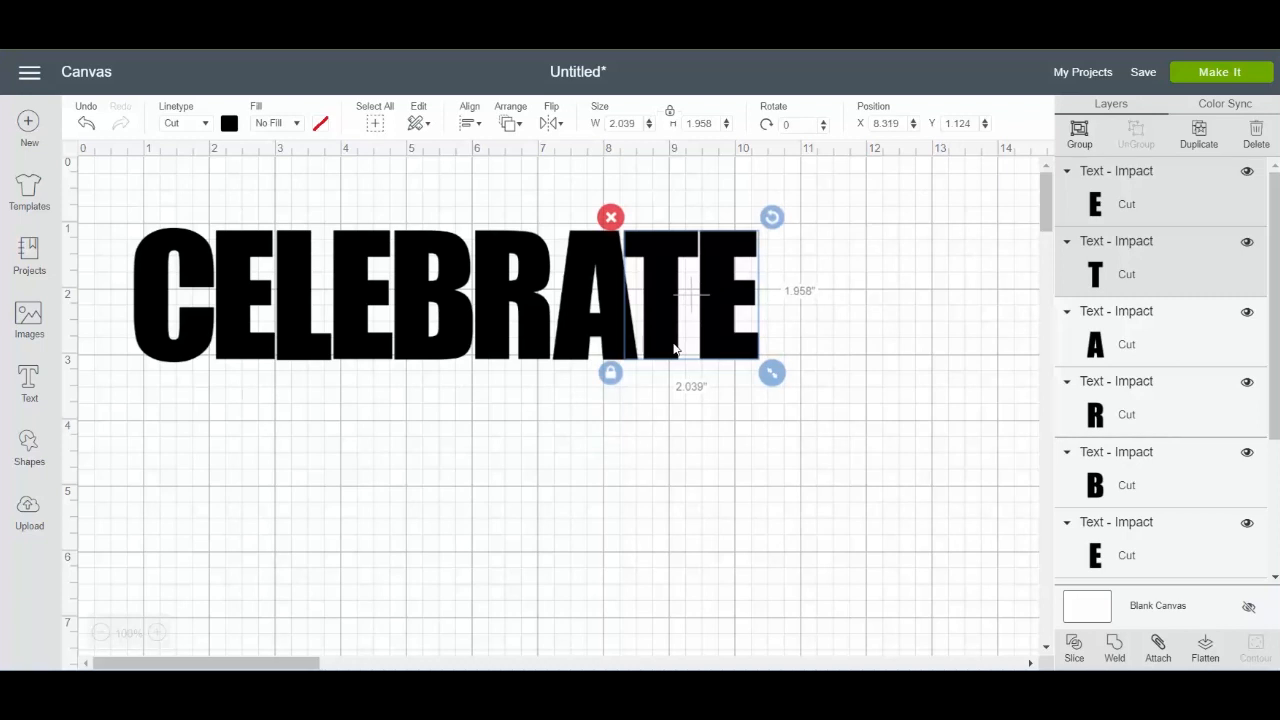
left_click(922, 349)
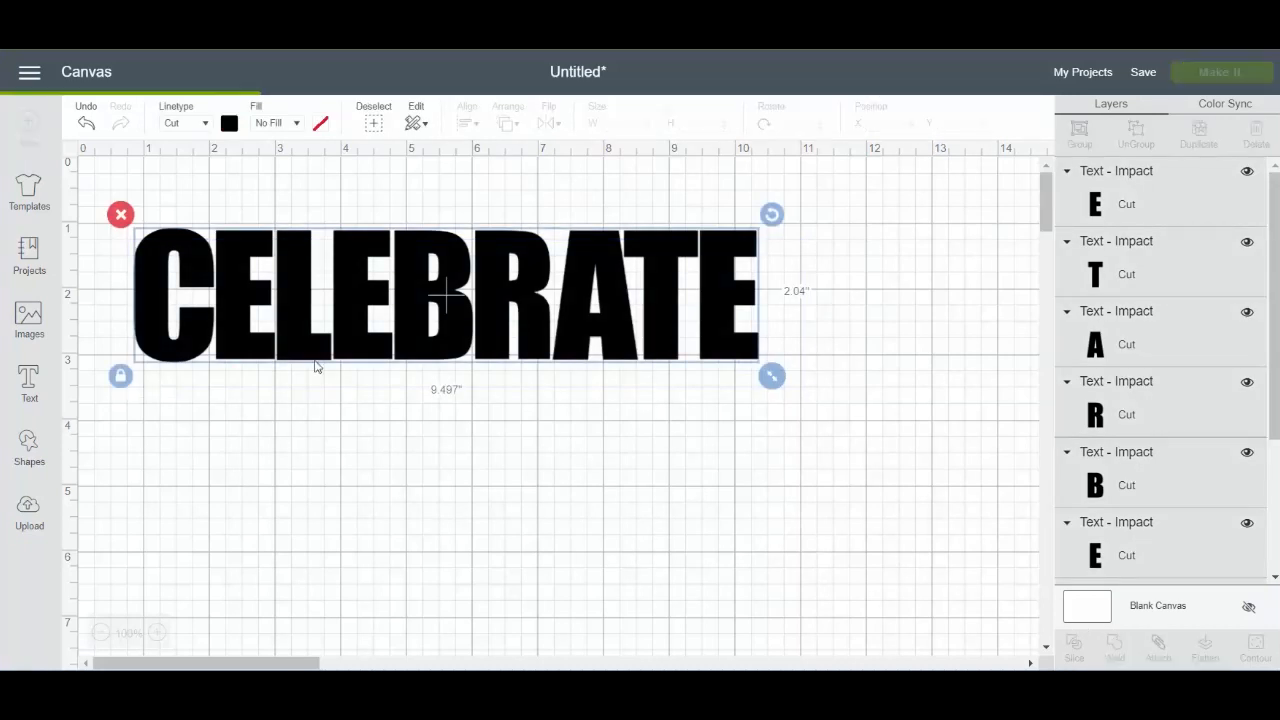
left_click(1114, 648)
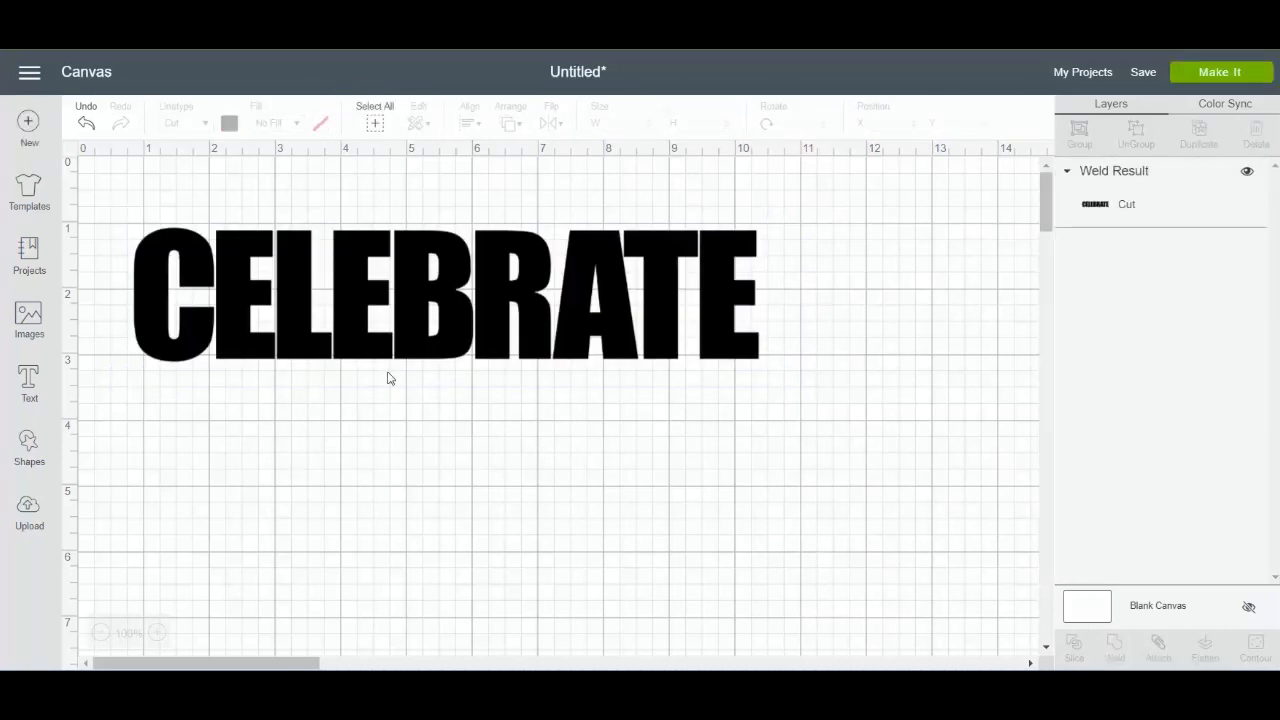
left_click(445, 295)
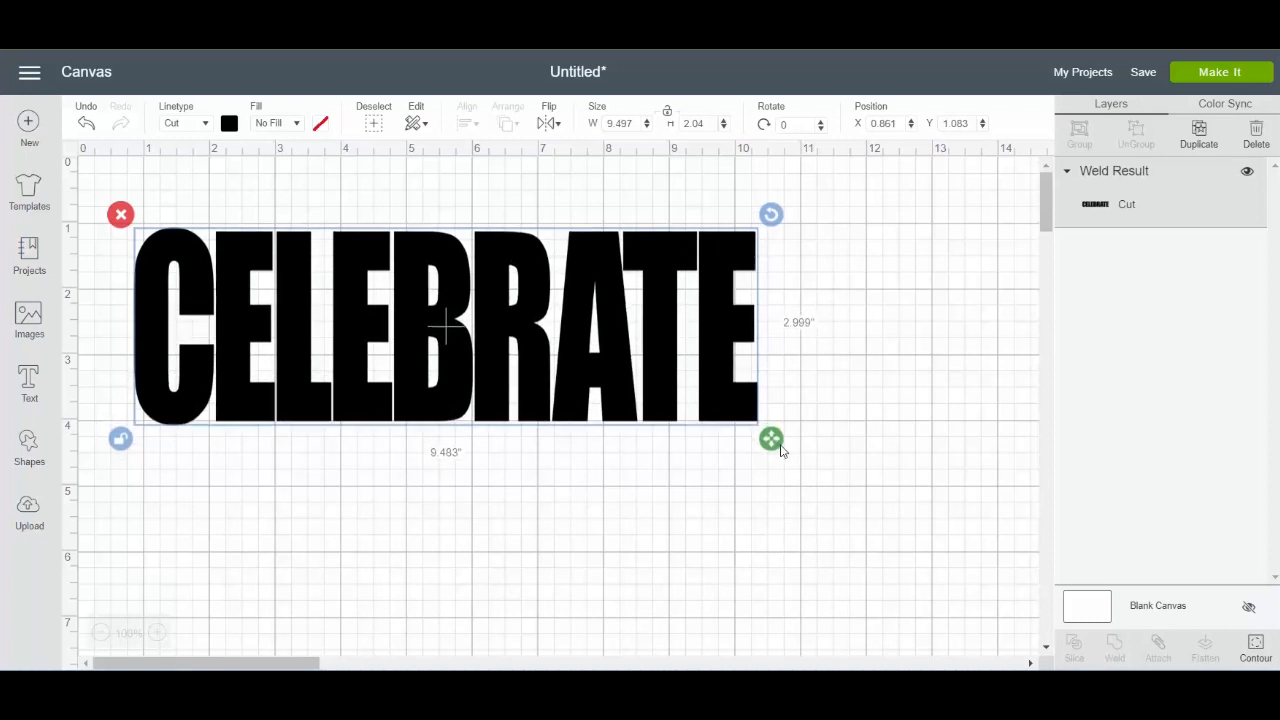
left_click_drag(771, 438, 783, 438)
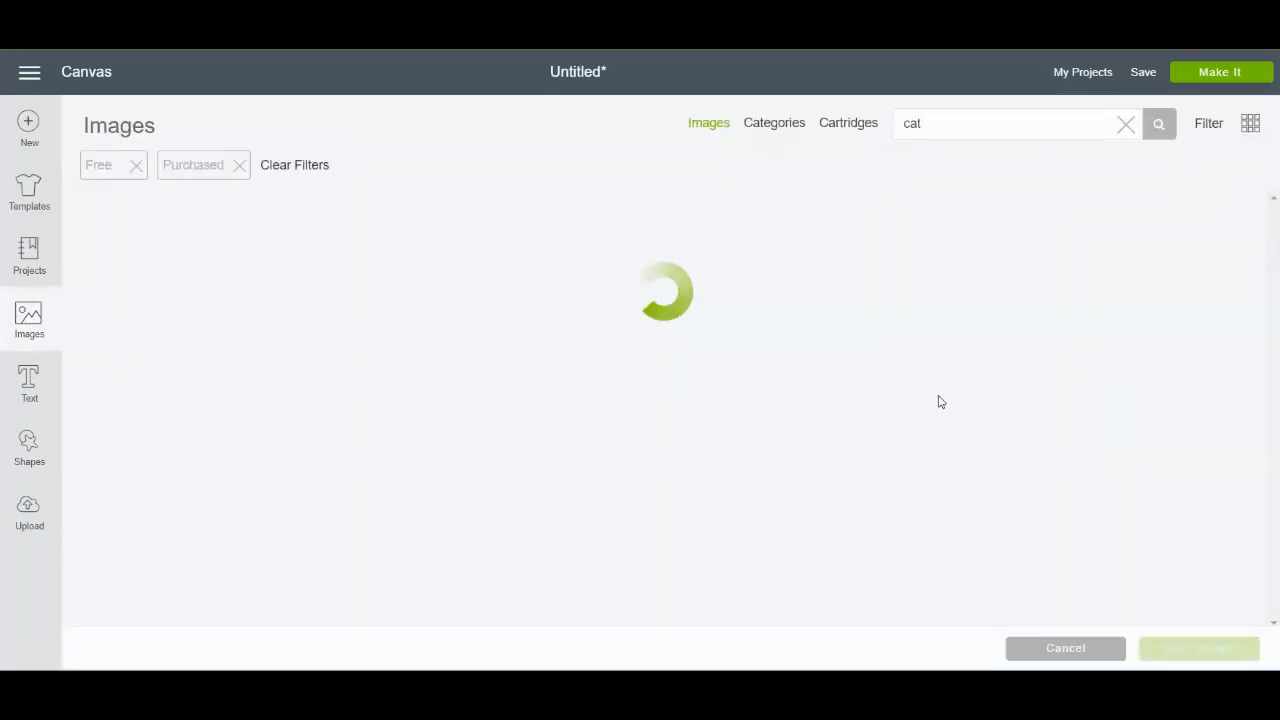
mouse_move(1260, 162)
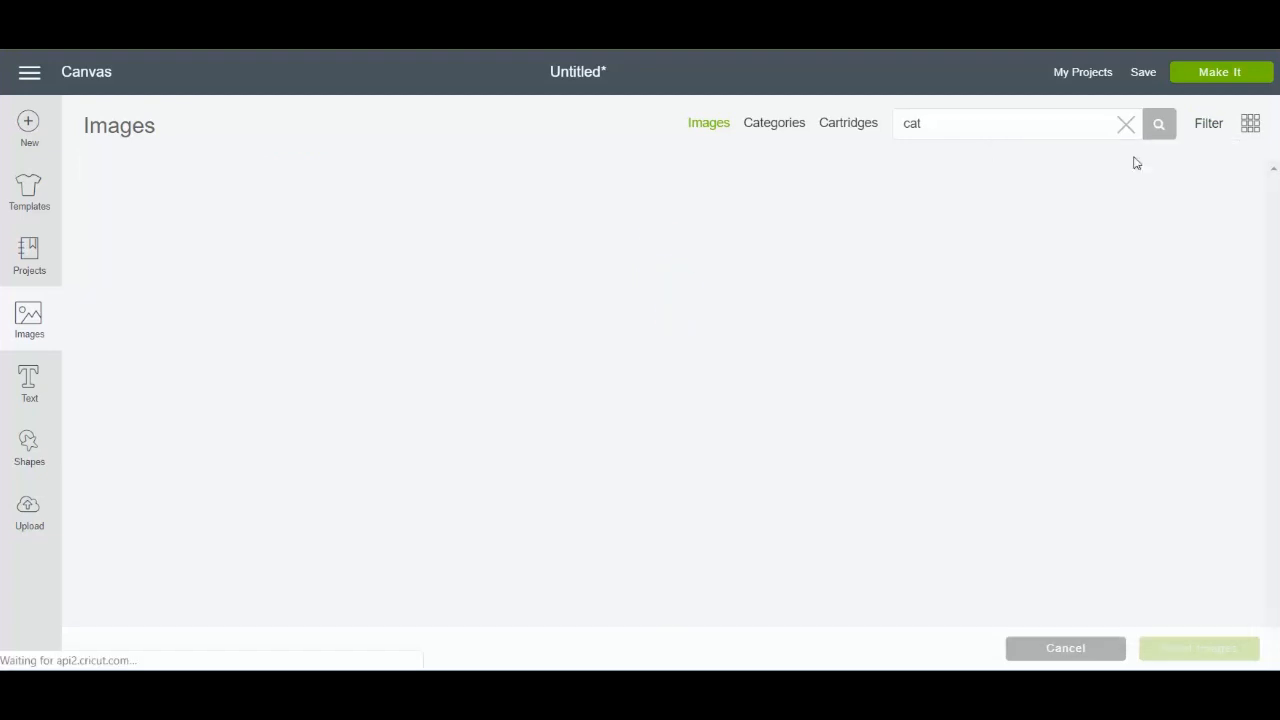
Step: Search images for 'fireworks' and scroll through the rocket and burst results
left_click(1158, 123)
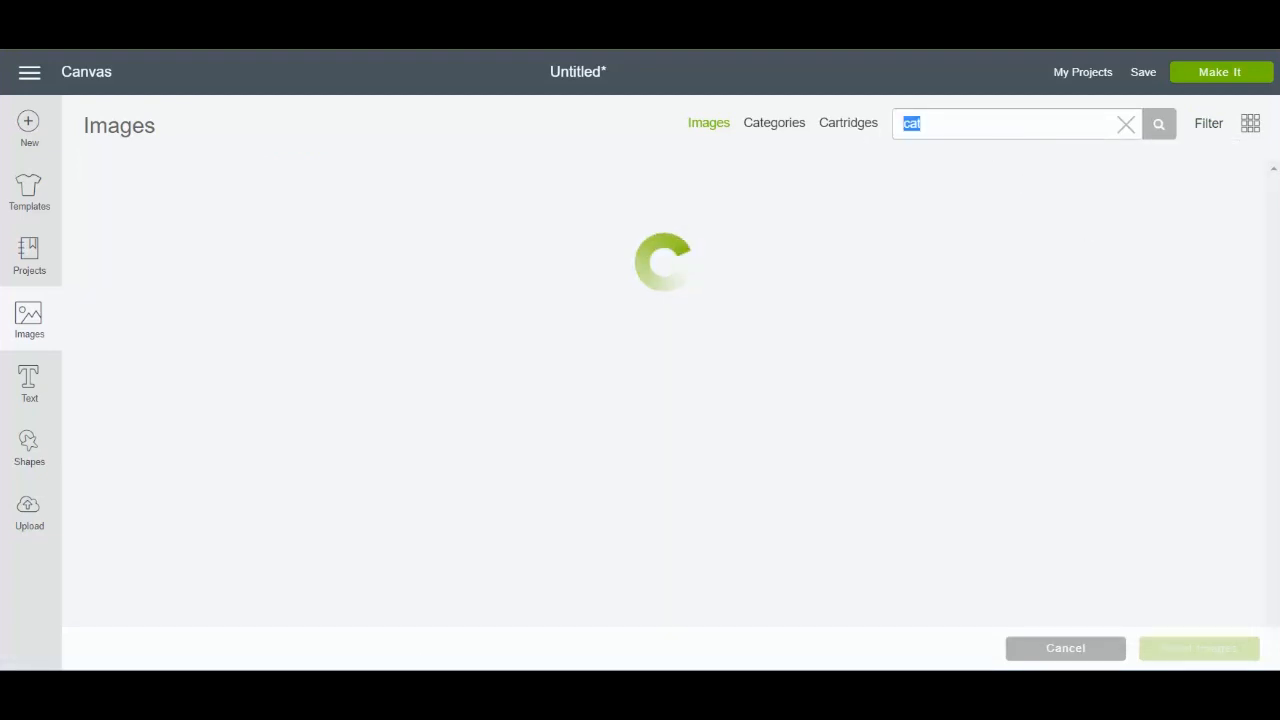
type("fireworks")
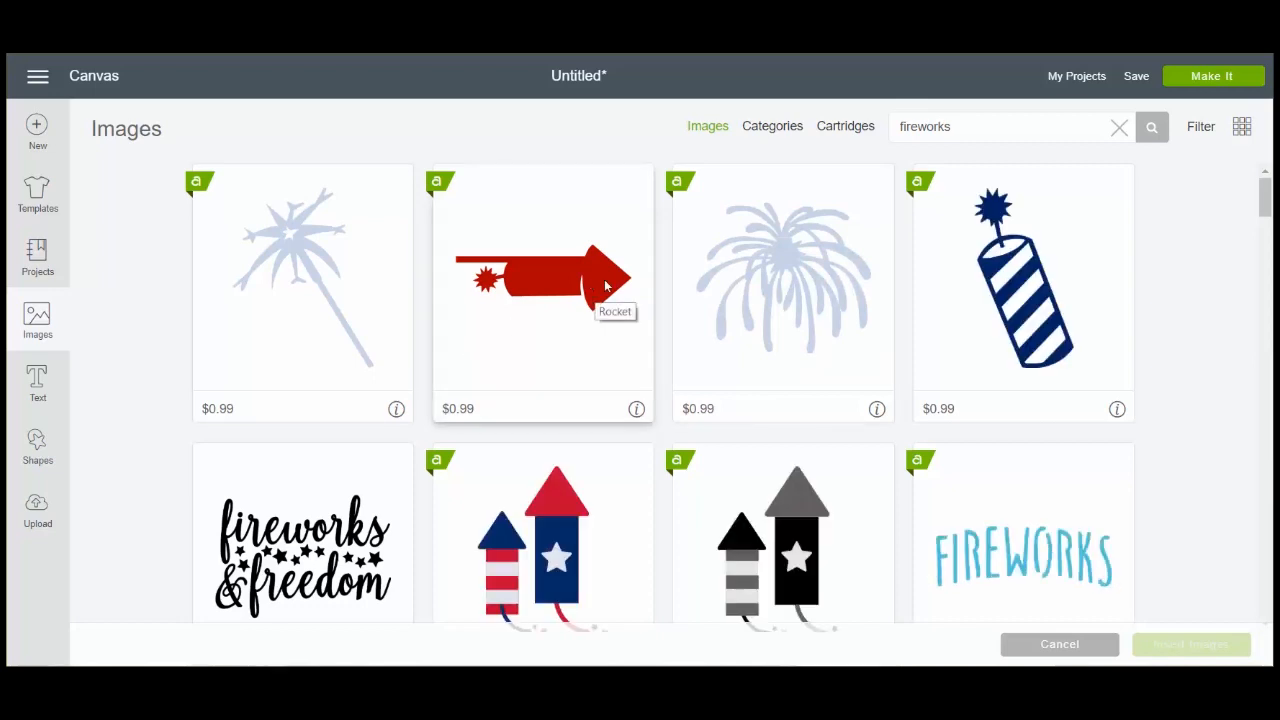
mouse_move(1190, 361)
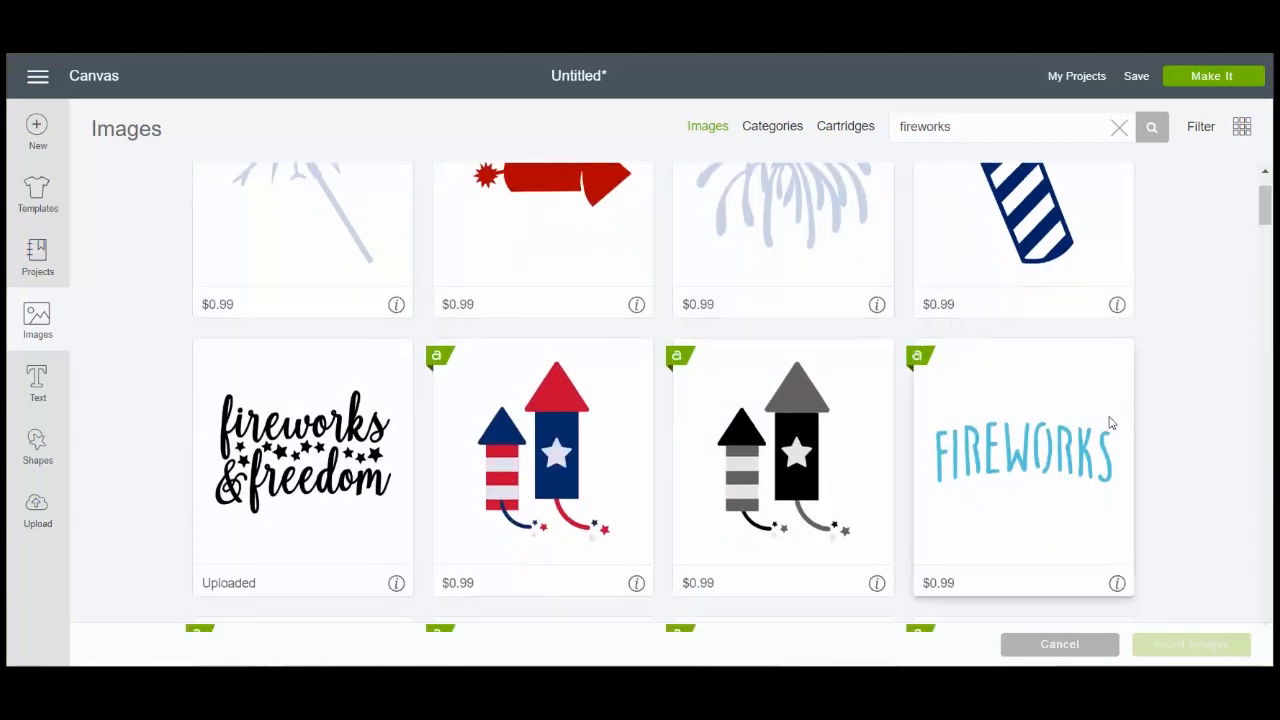
scroll("down", 3)
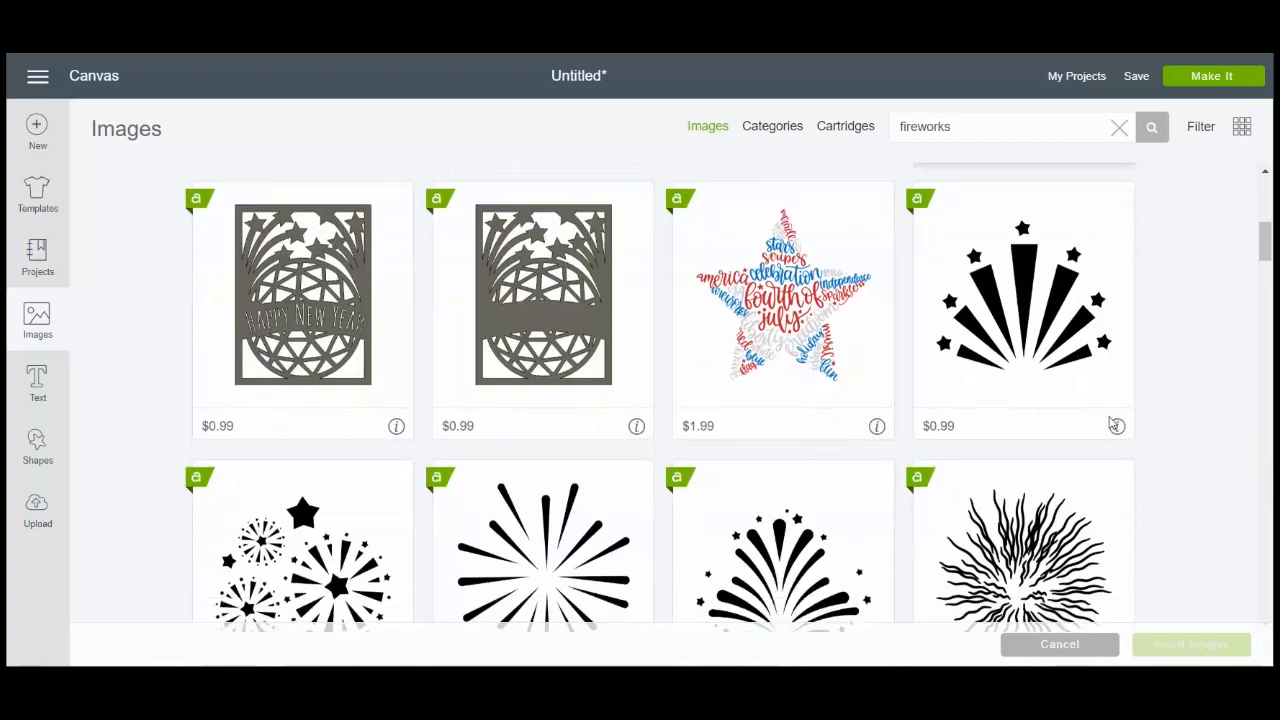
scroll("down", 3)
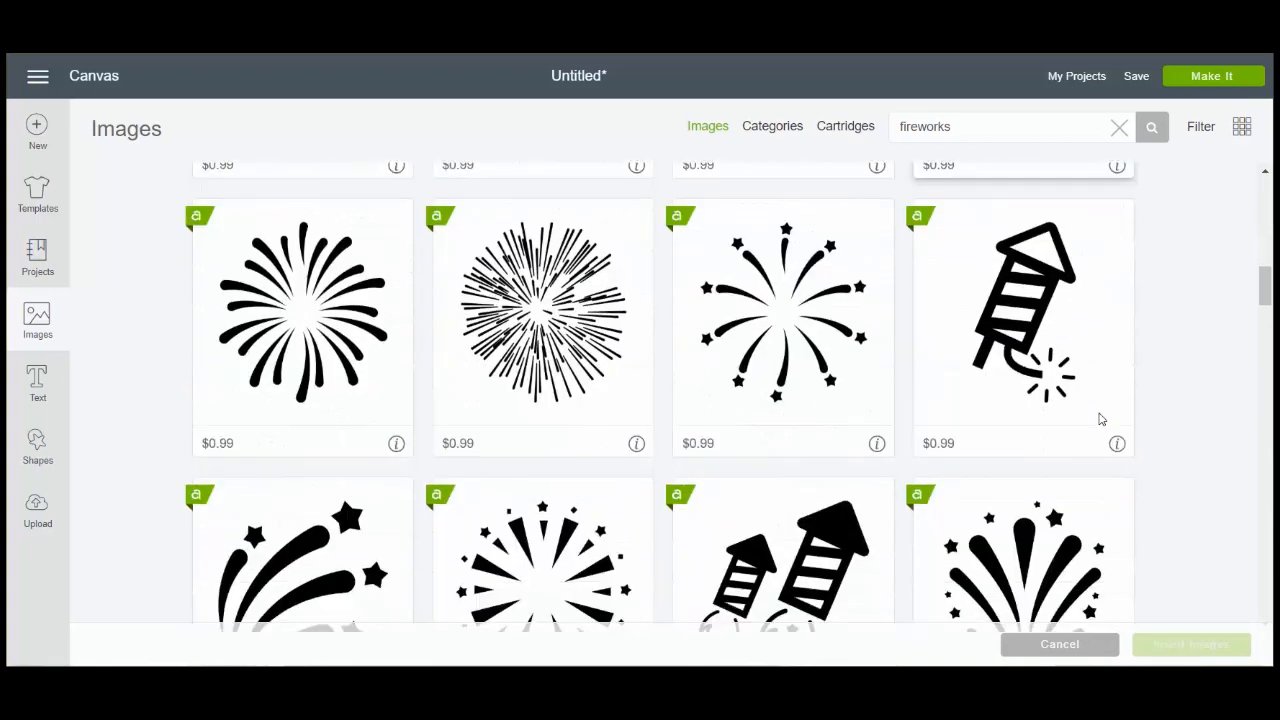
scroll("down", 3)
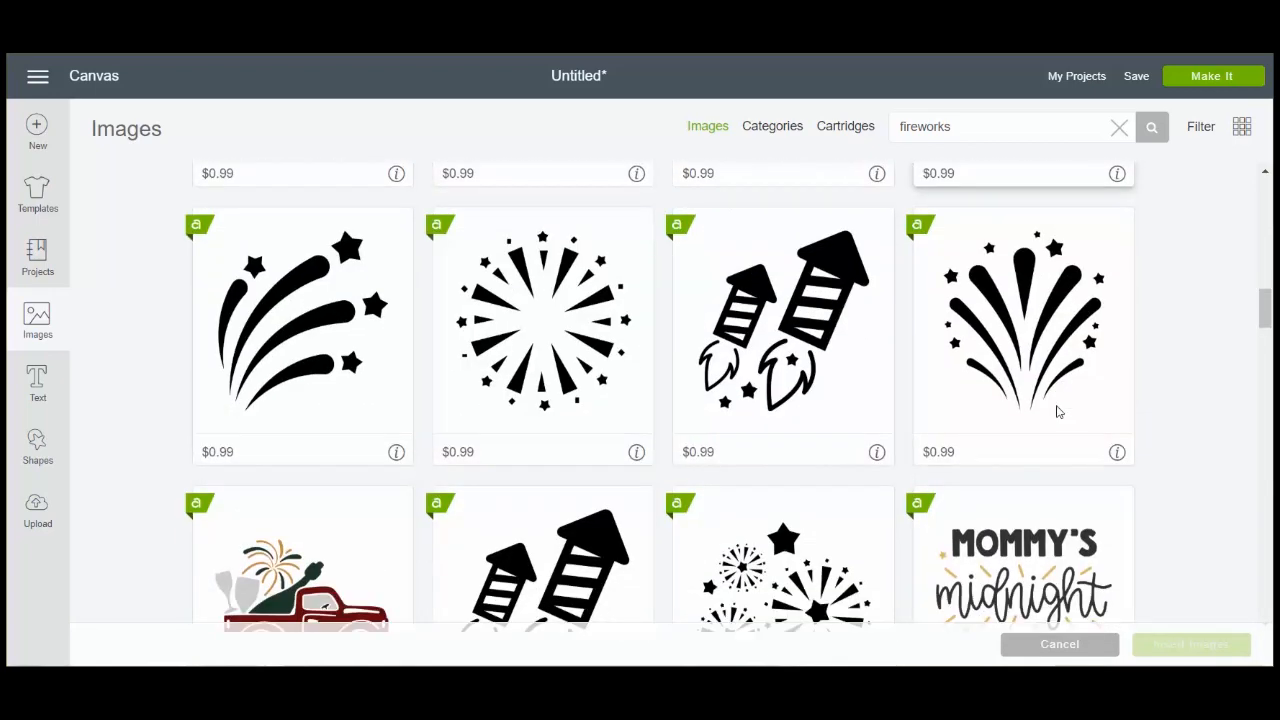
scroll("down", 3)
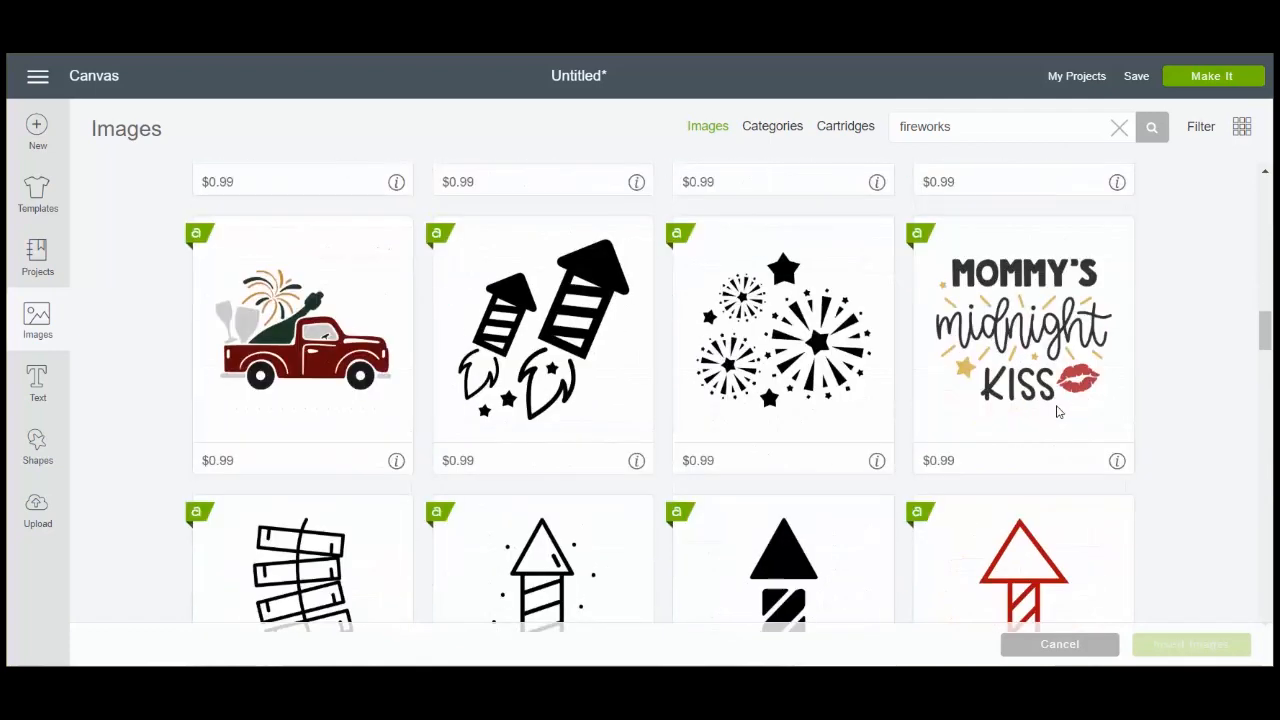
scroll("down", 3)
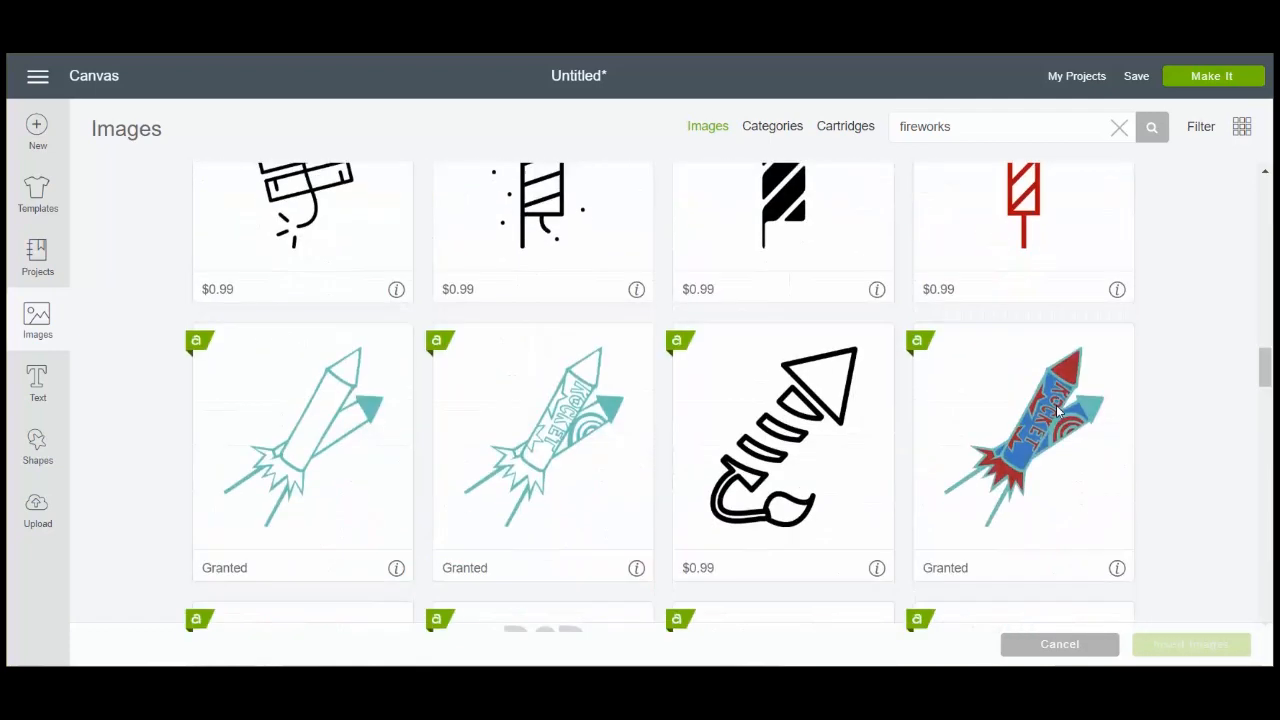
scroll("down", 3)
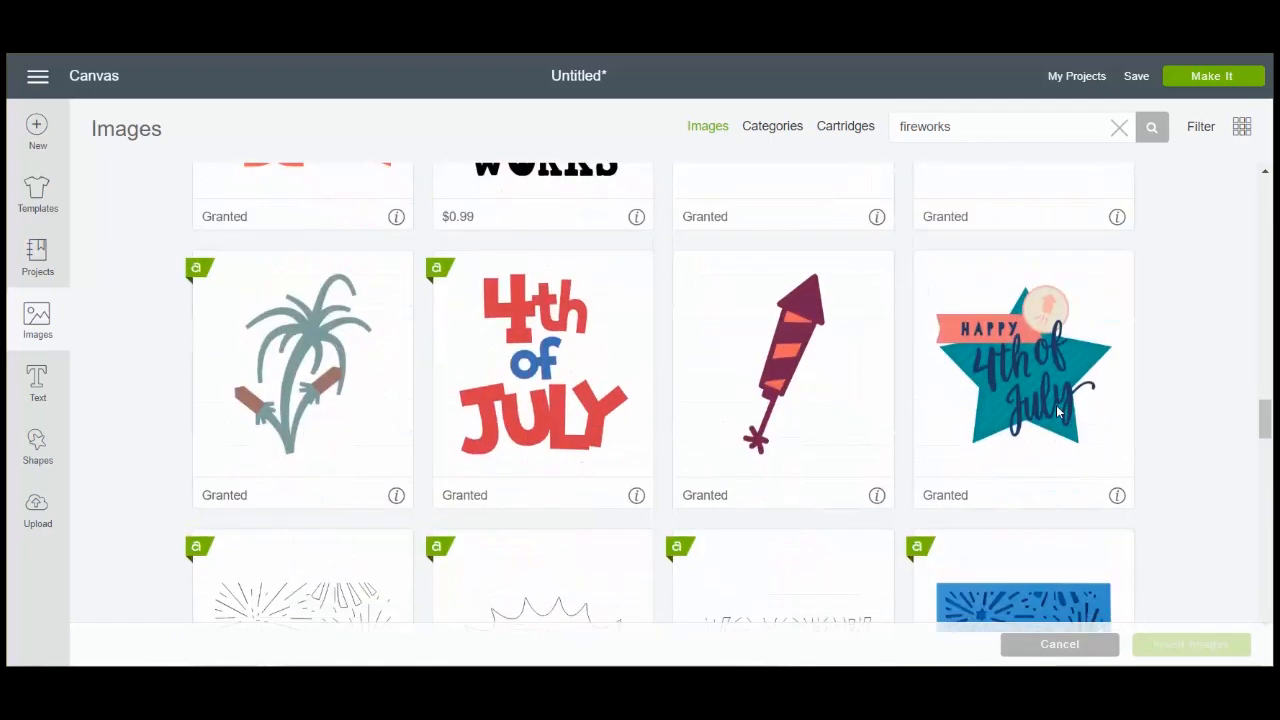
mouse_move(785, 370)
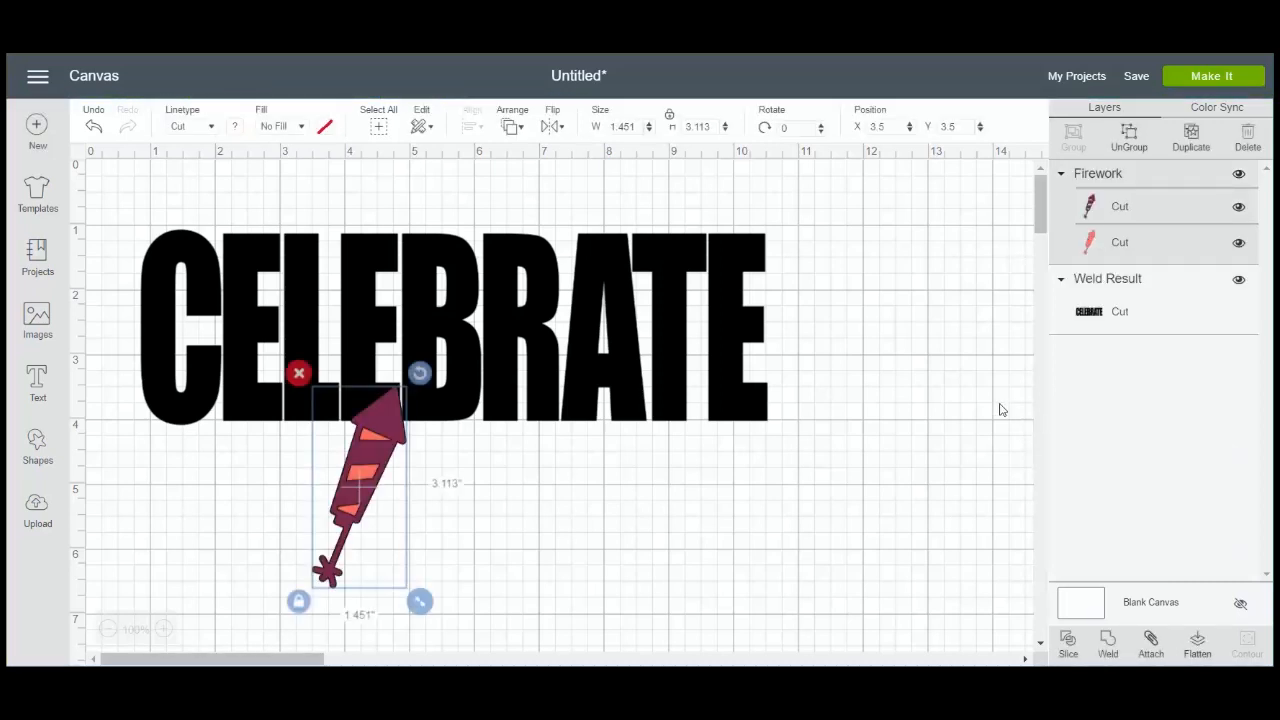
Step: Move the rocket to the right of CELEBRATE and select its pink layer
left_click_drag(360, 490, 870, 340)
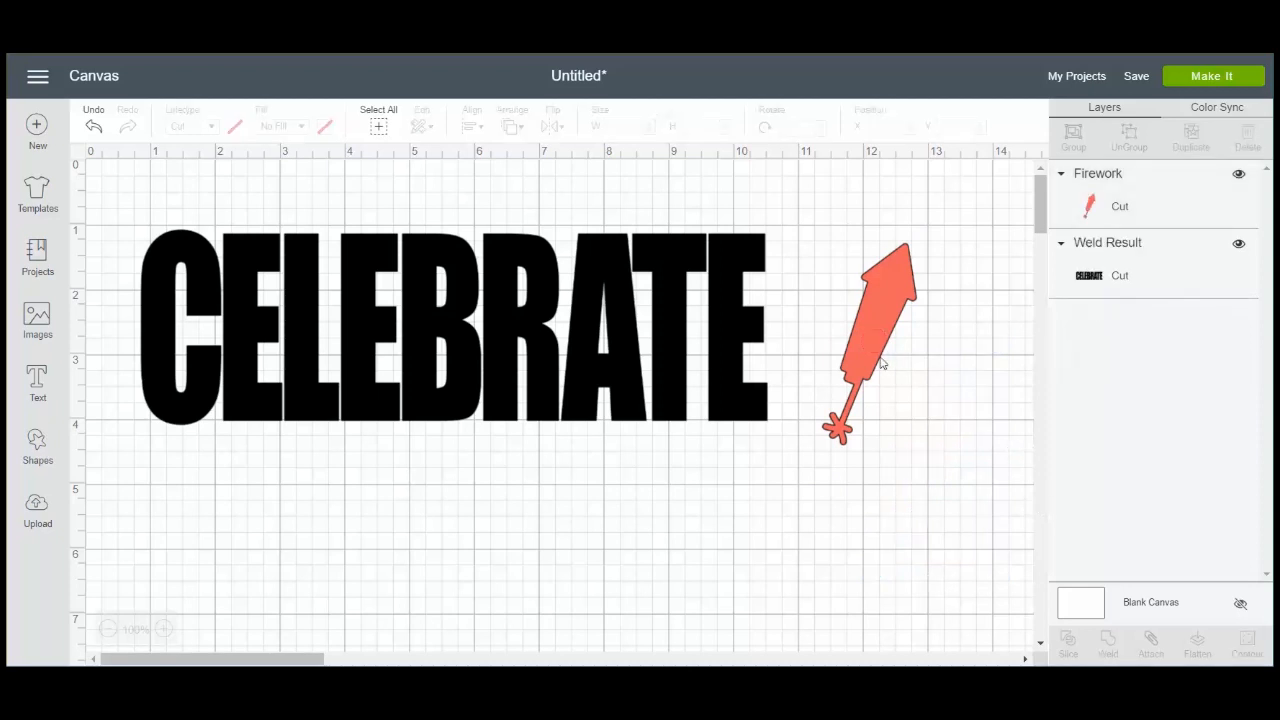
left_click(875, 340)
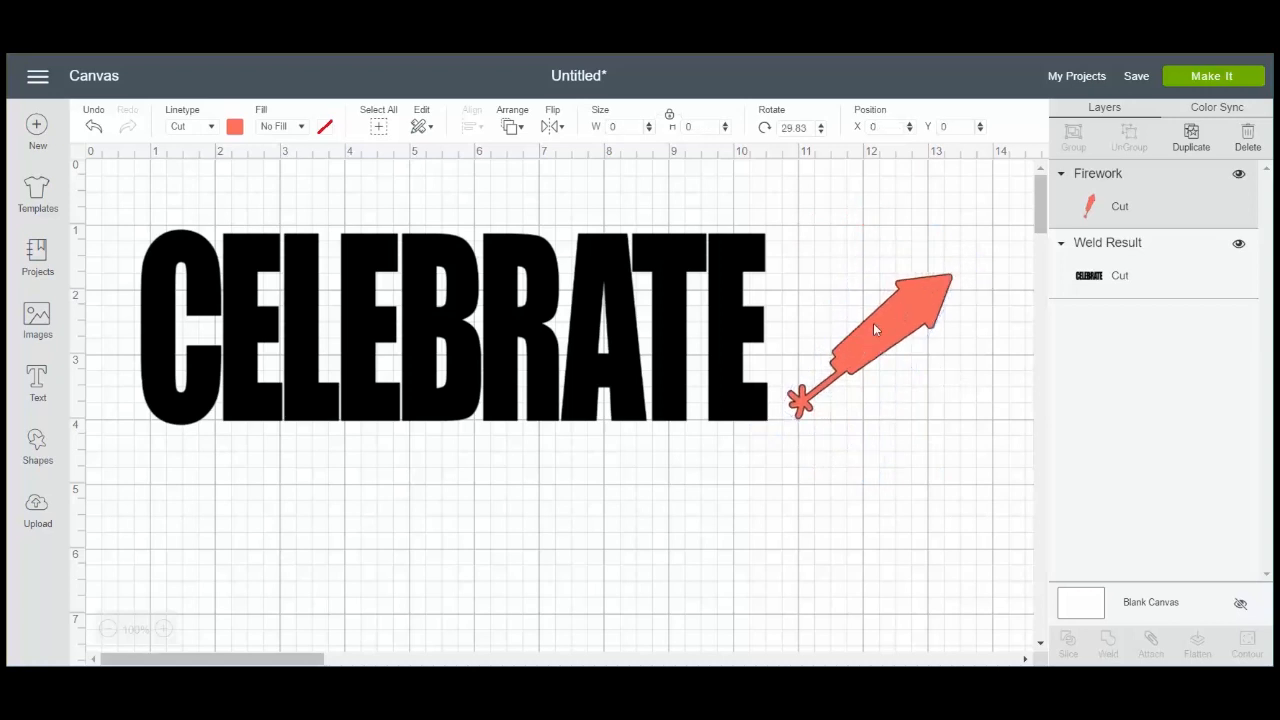
Step: Tilt the rocket about 50 degrees and scale it to 5.4 inches across BRATE
left_click_drag(875, 330, 650, 310)
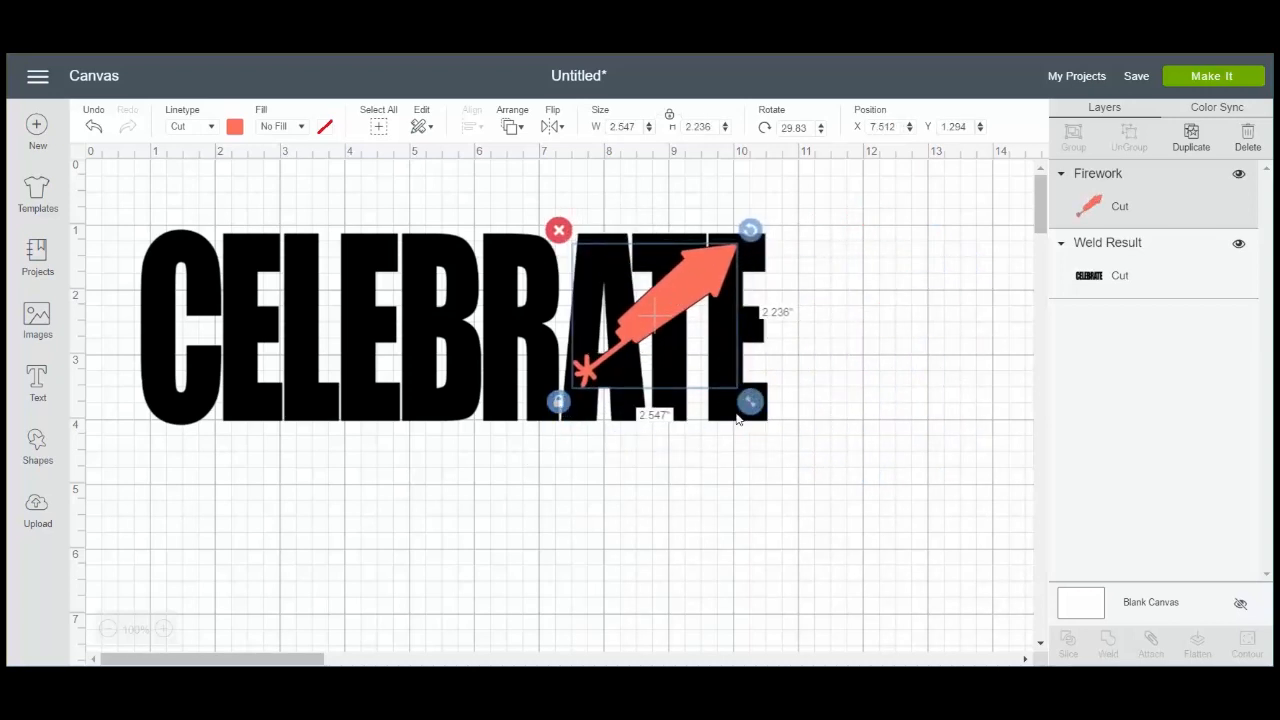
left_click_drag(750, 402, 753, 480)
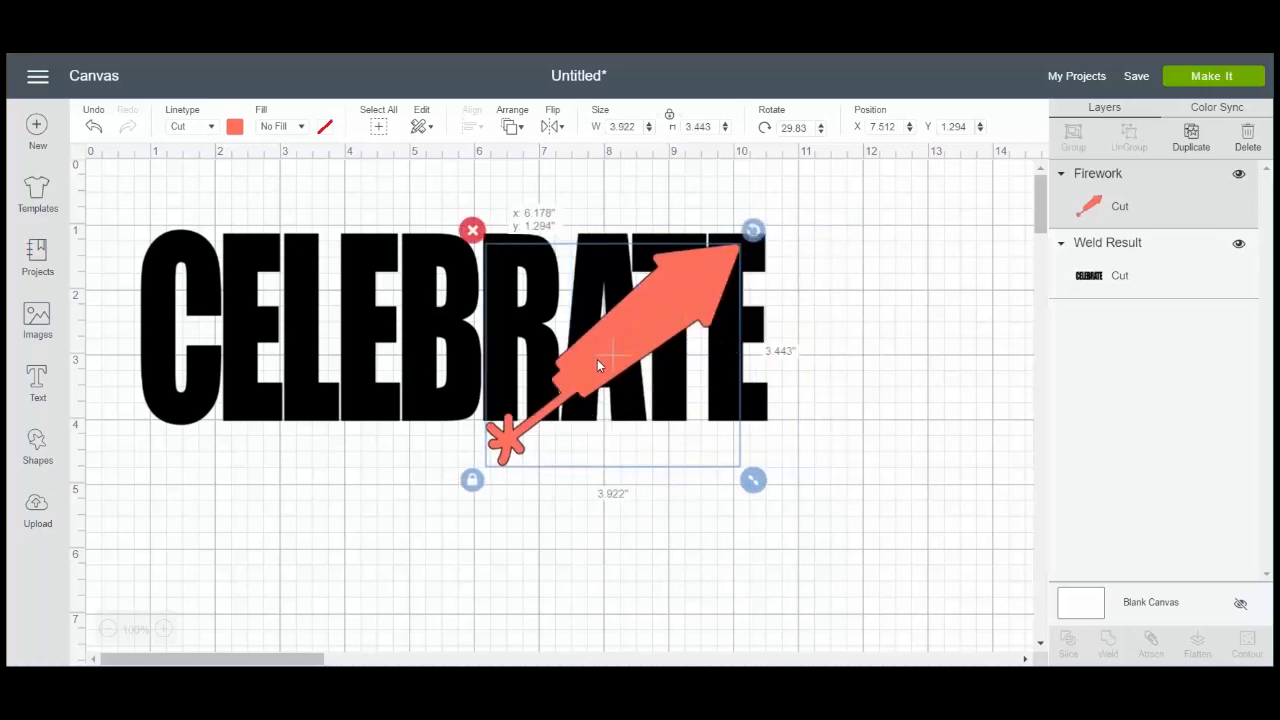
left_click_drag(600, 365, 610, 355)
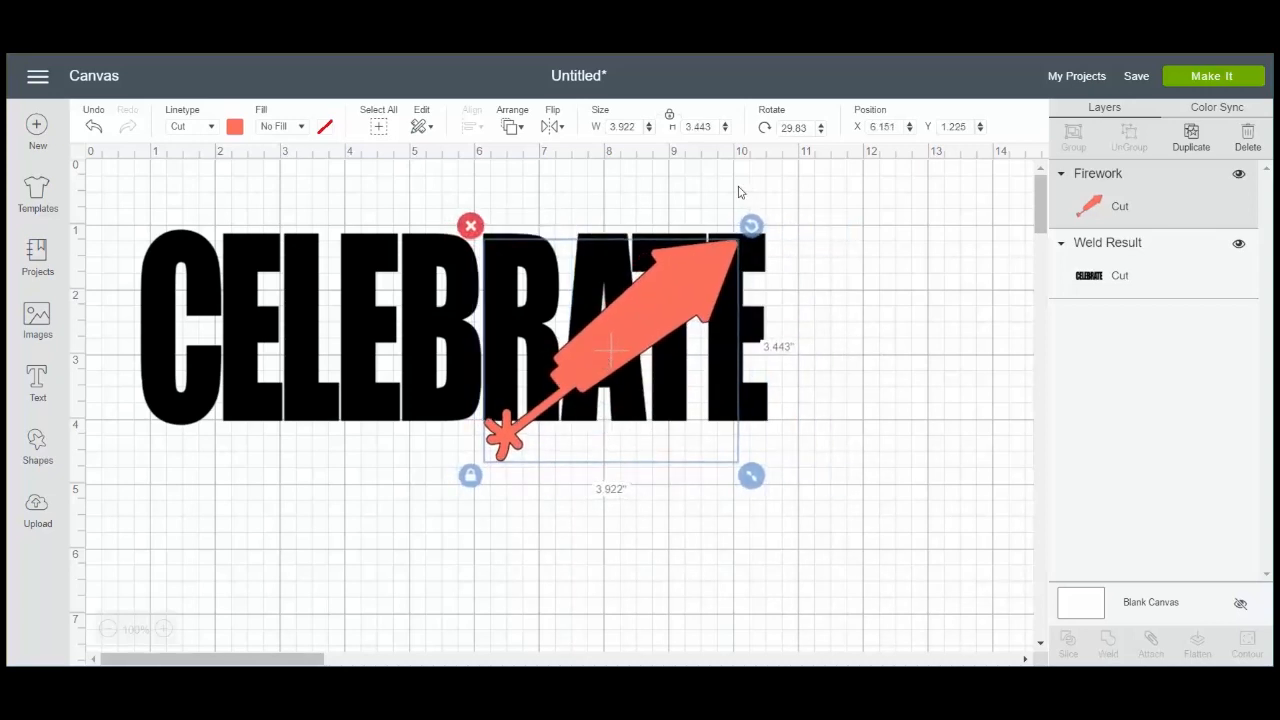
left_click_drag(751, 225, 783, 273)
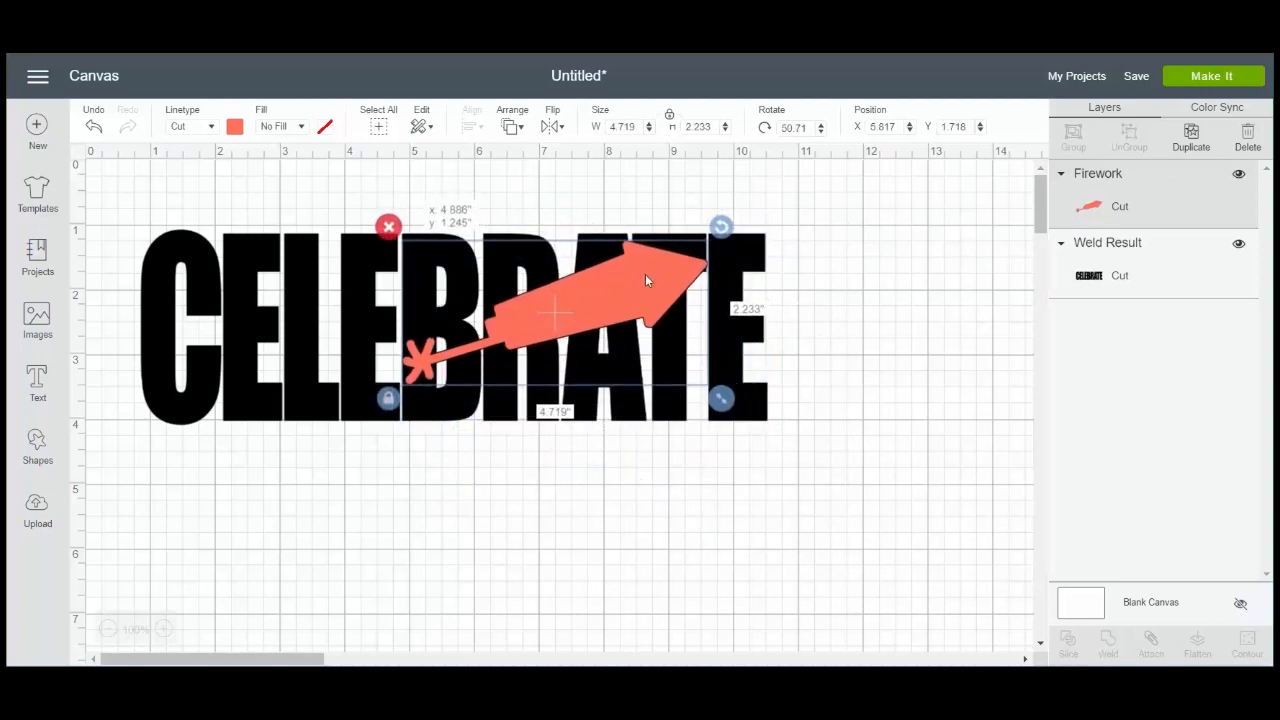
left_click_drag(645, 280, 585, 290)
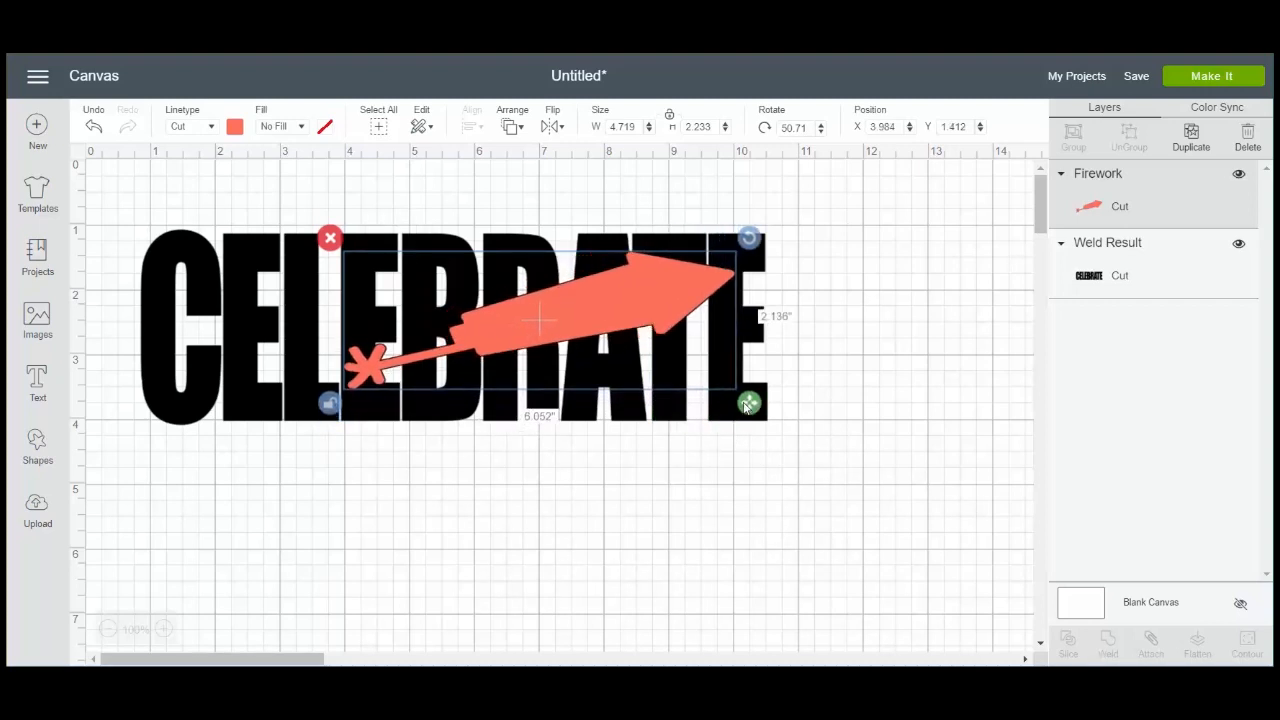
left_click_drag(749, 404, 745, 434)
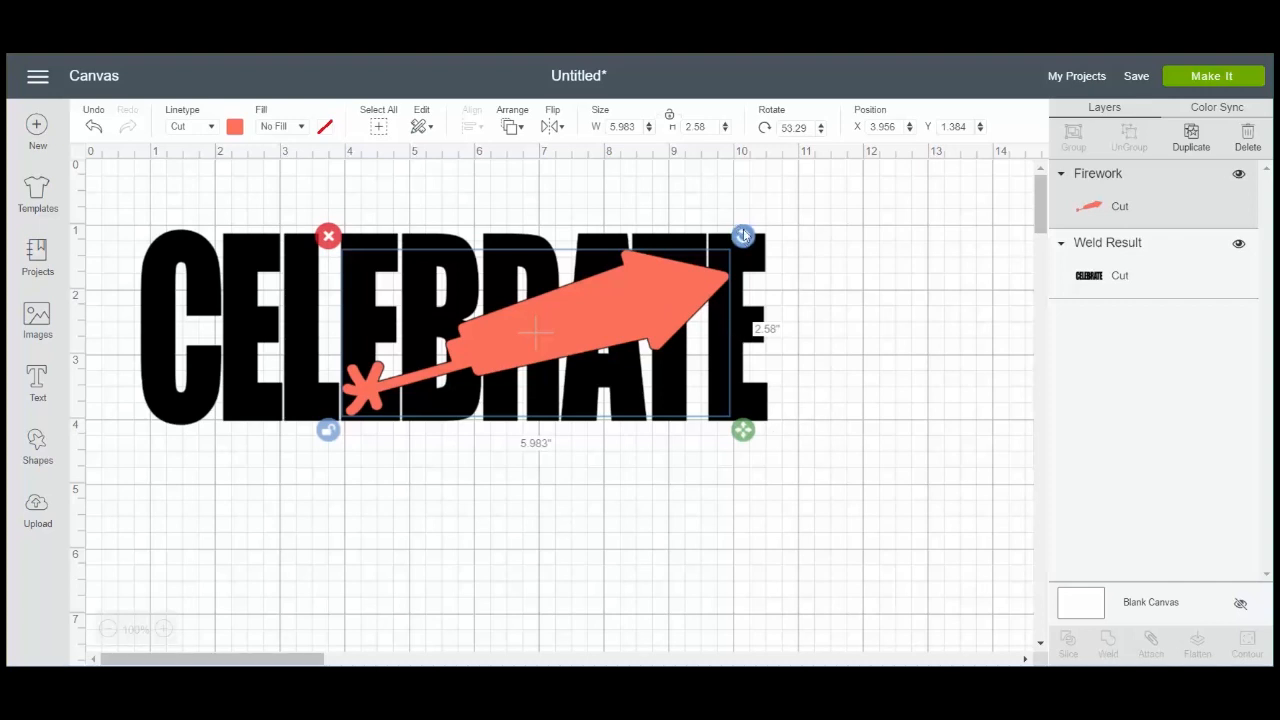
left_click_drag(744, 232, 738, 227)
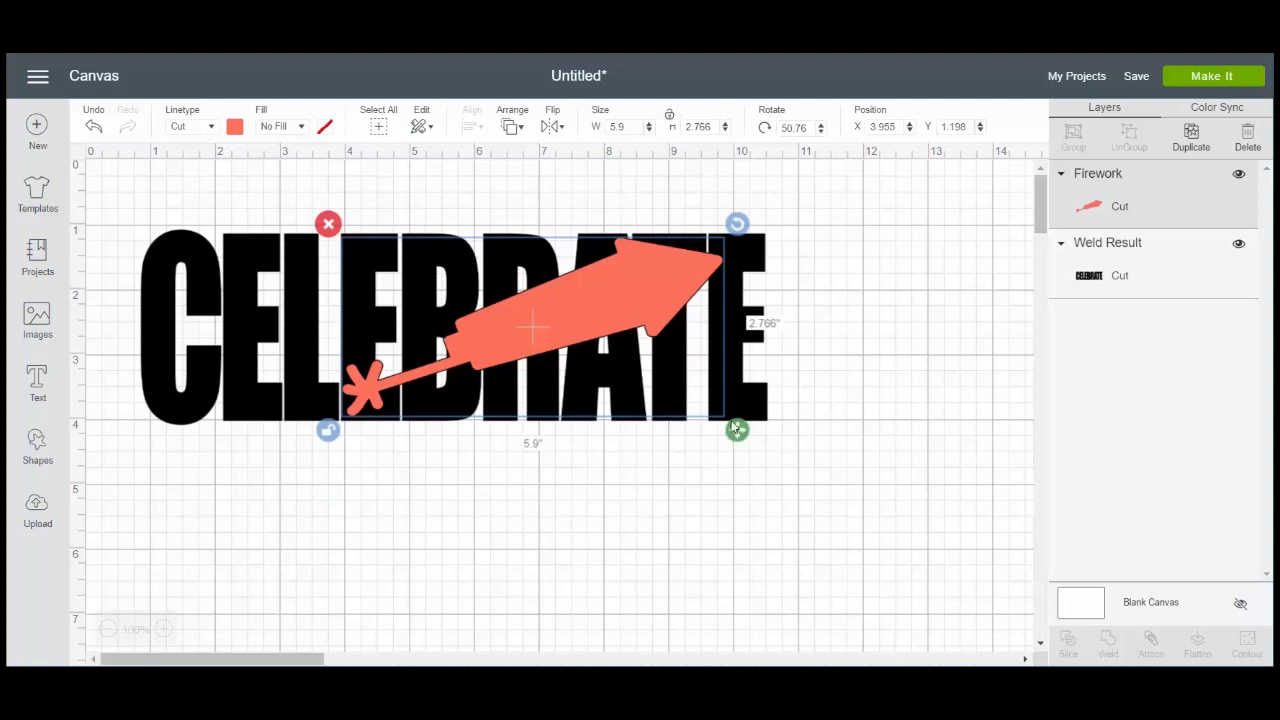
left_click_drag(738, 430, 710, 417)
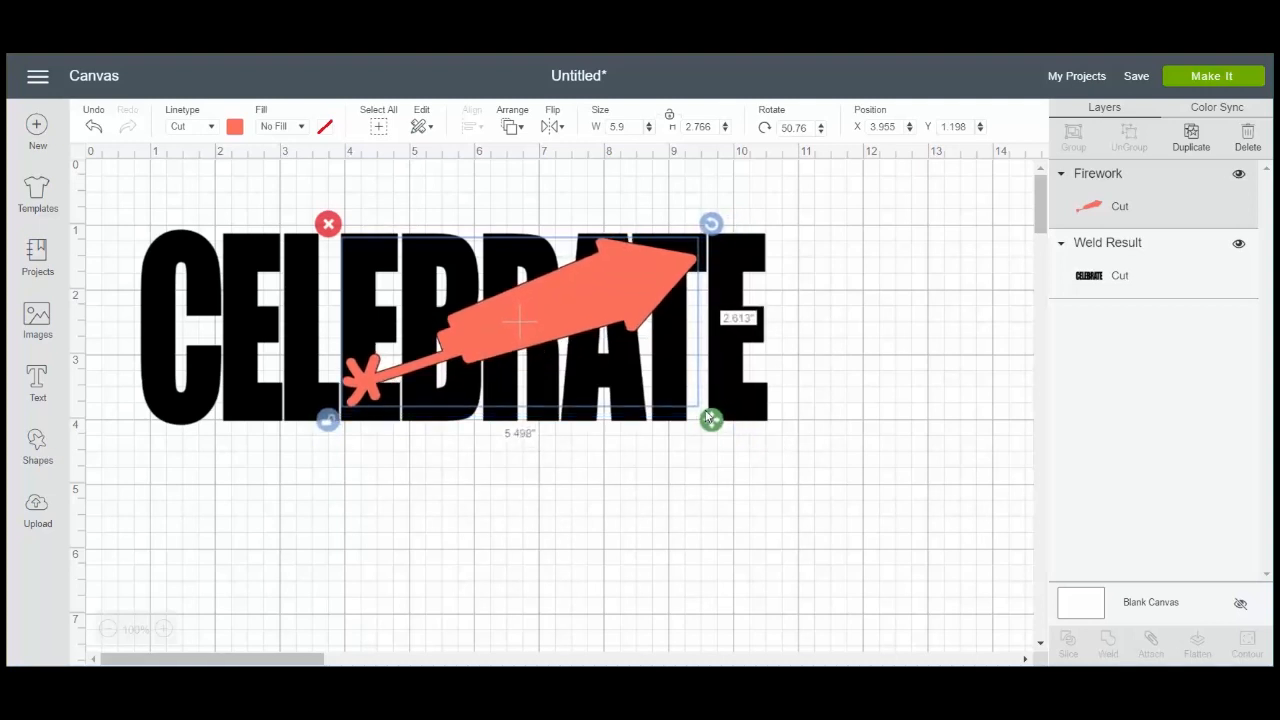
left_click_drag(710, 418, 705, 417)
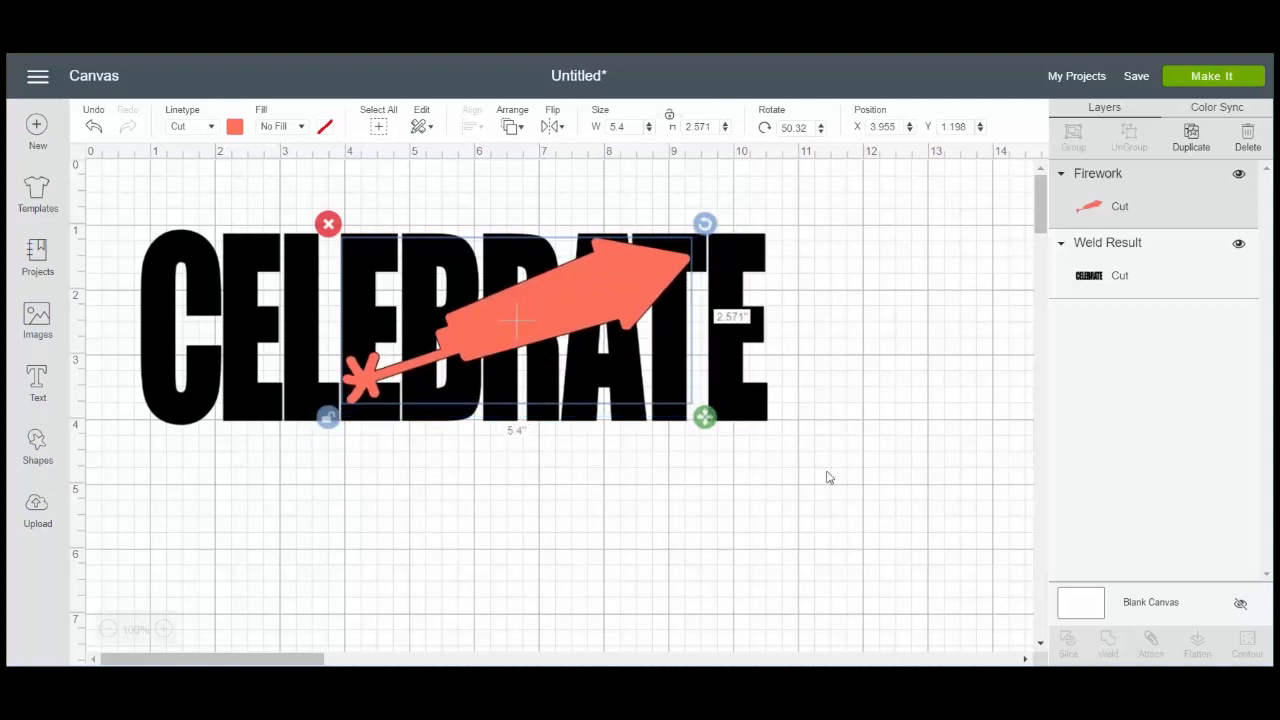
left_click(915, 534)
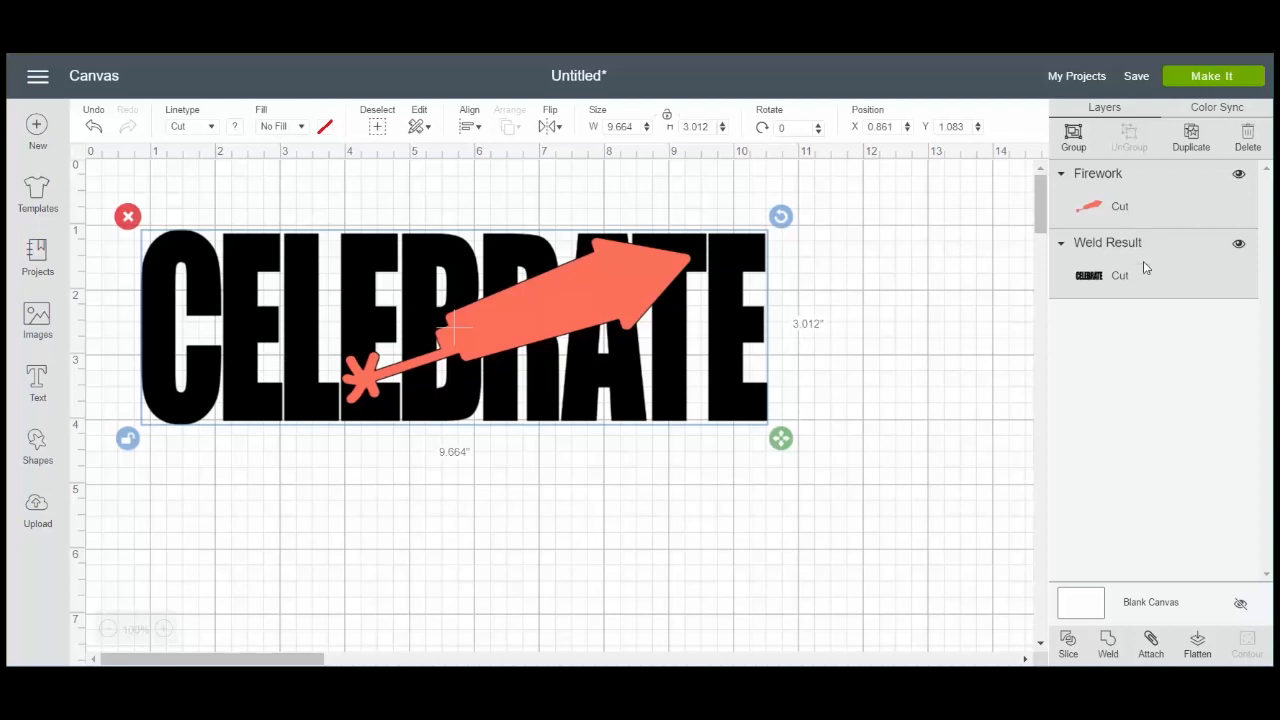
mouse_move(1107, 190)
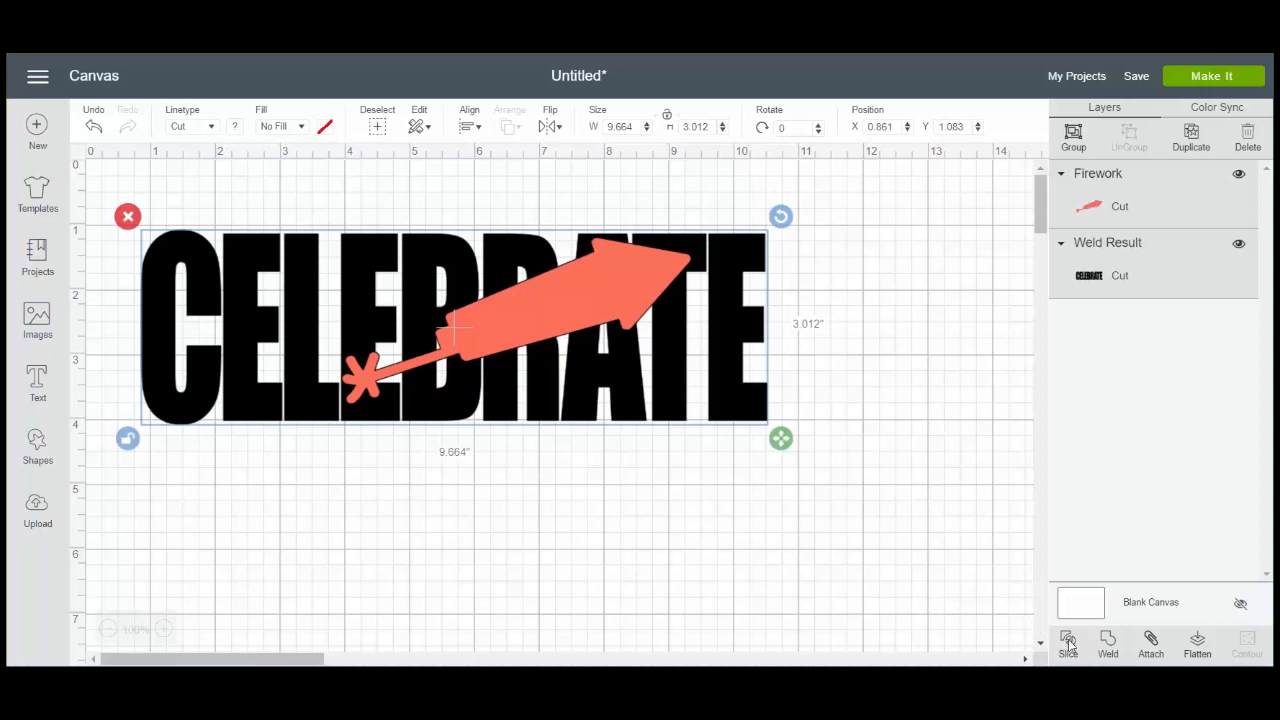
Step: Slice the rocket and CELEBRATE together into four slice result layers
left_click(1067, 645)
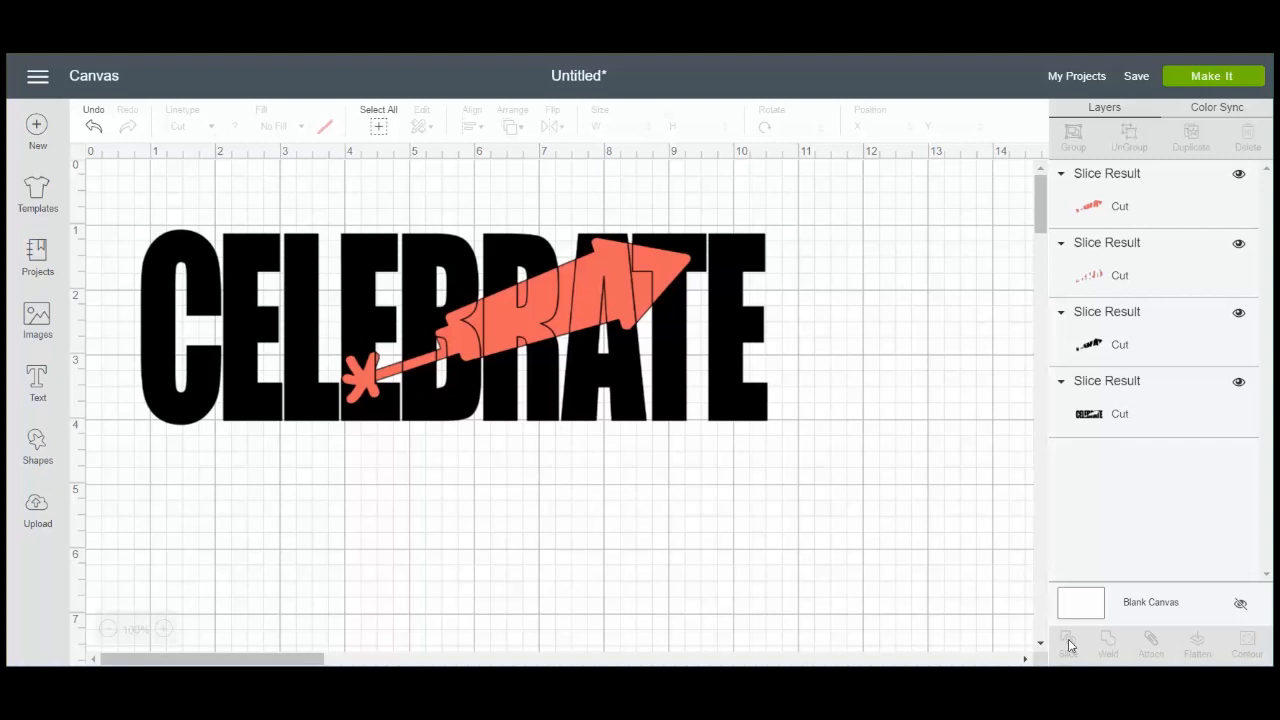
mouse_move(1160, 166)
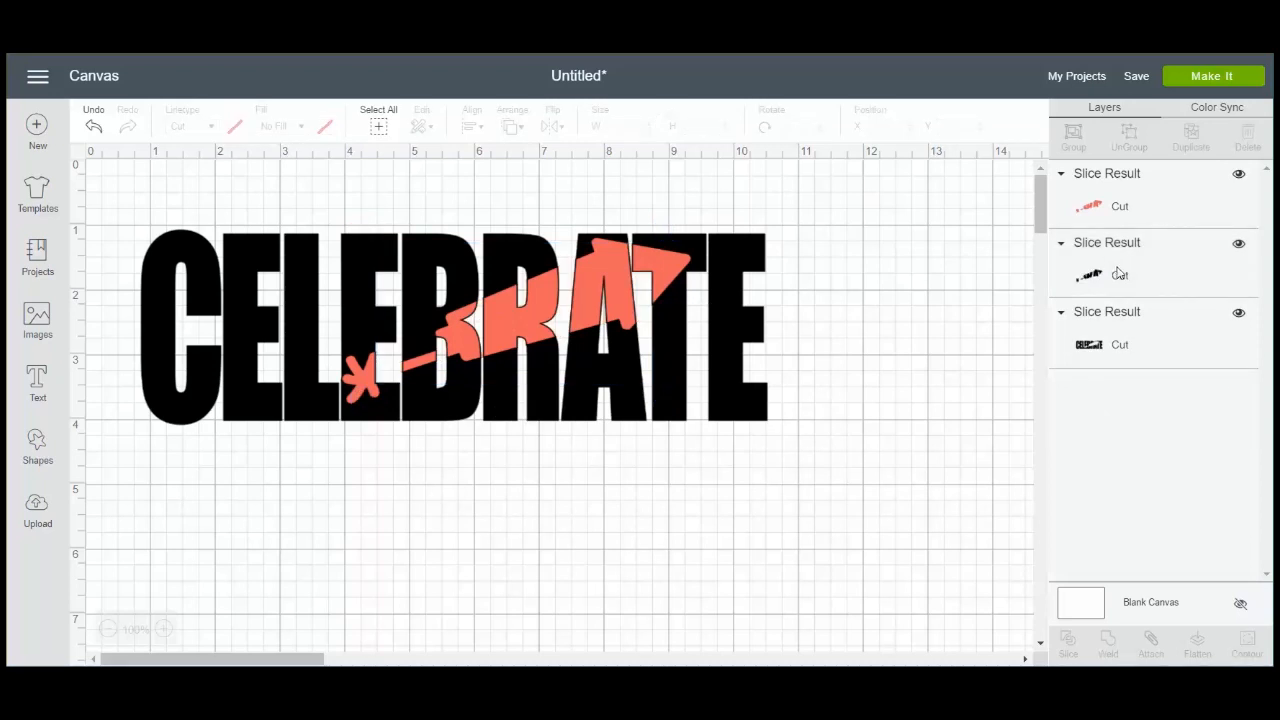
Step: Delete the two leftover slice pieces from the Layers panel
left_click(1120, 275)
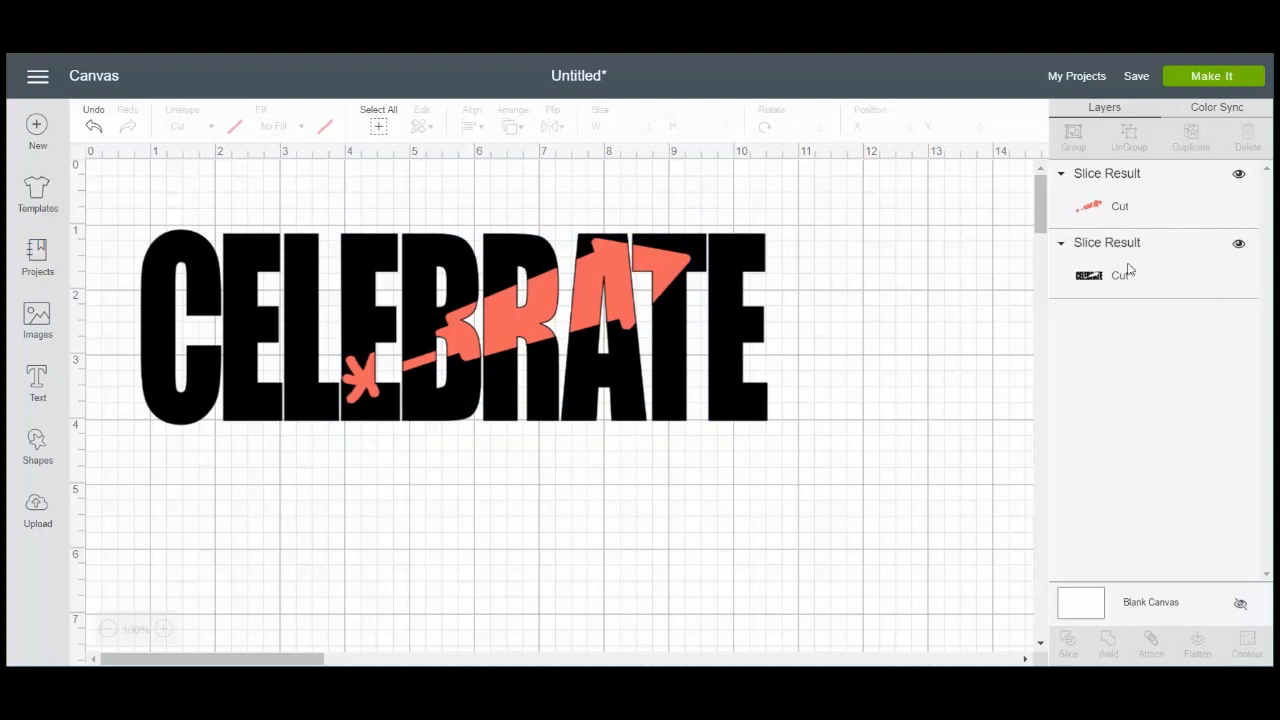
mouse_move(1106, 250)
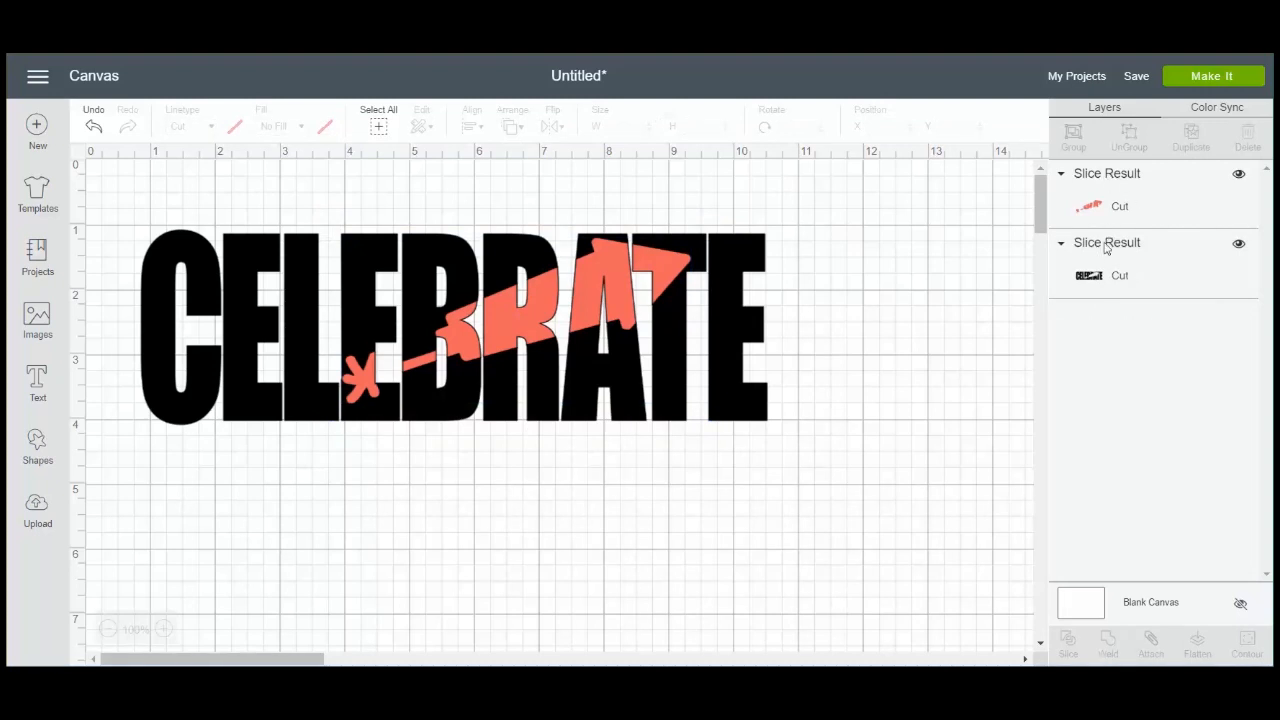
mouse_move(755, 285)
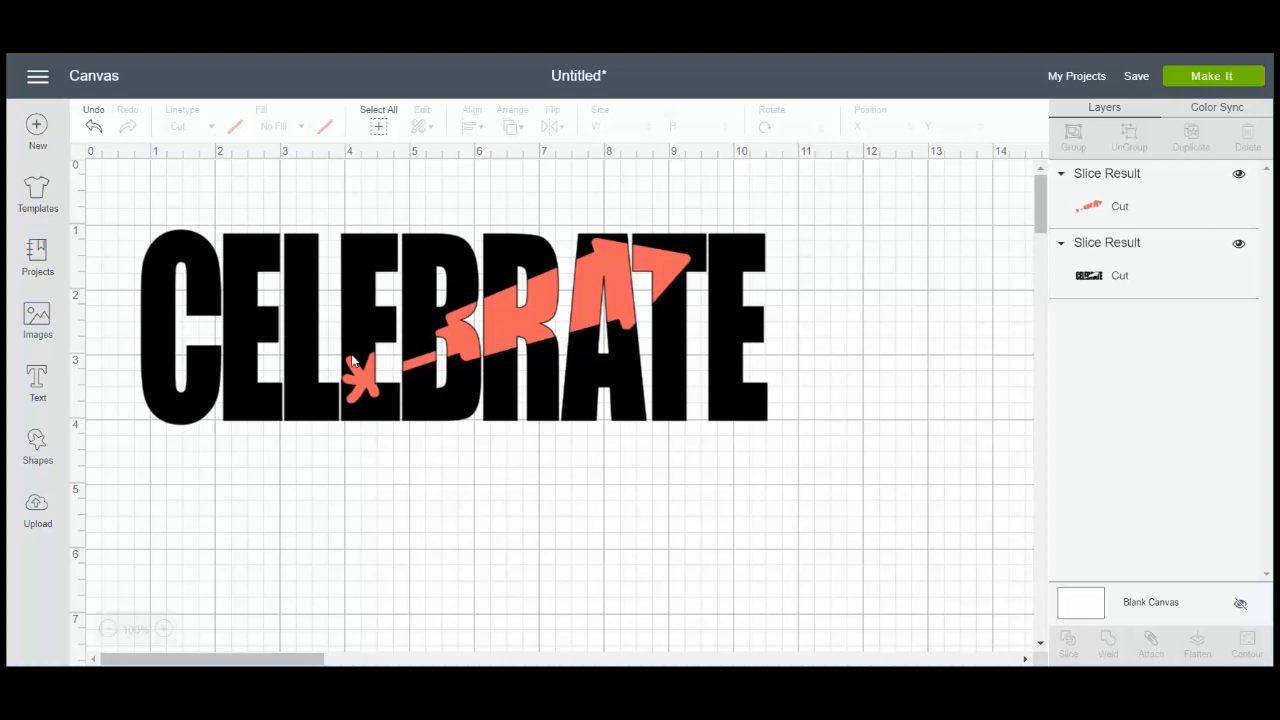
mouse_move(712, 278)
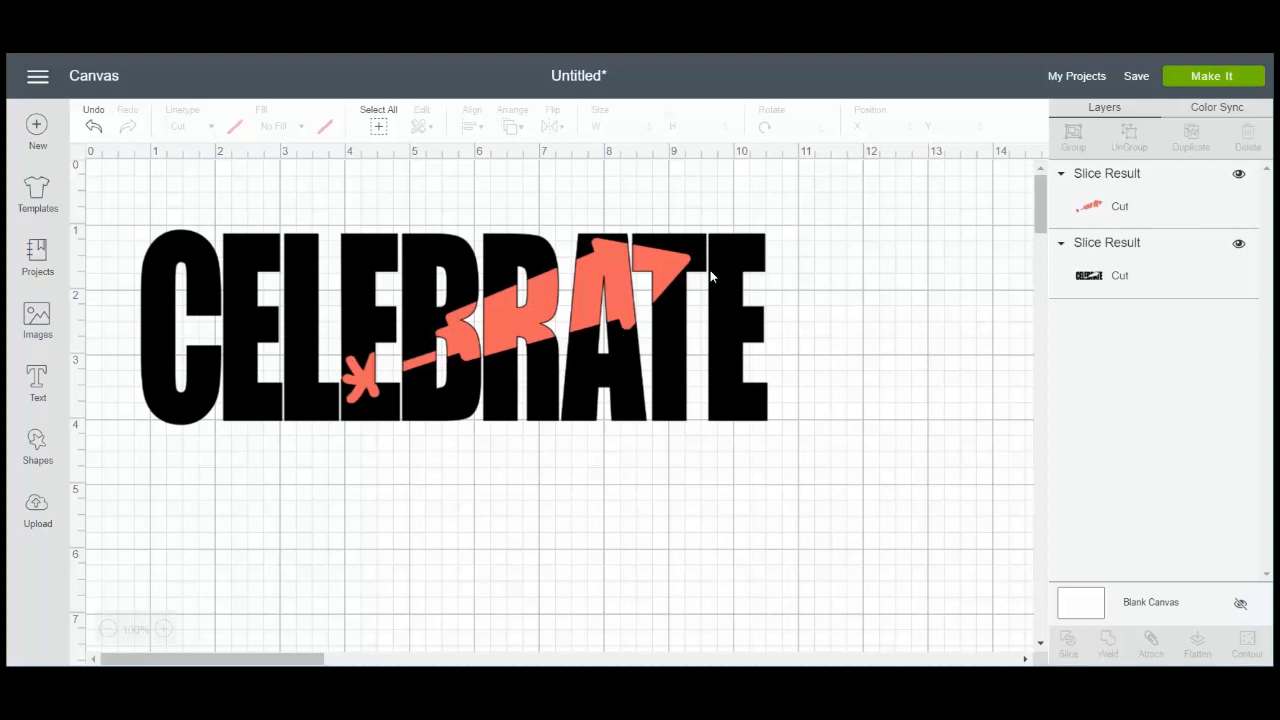